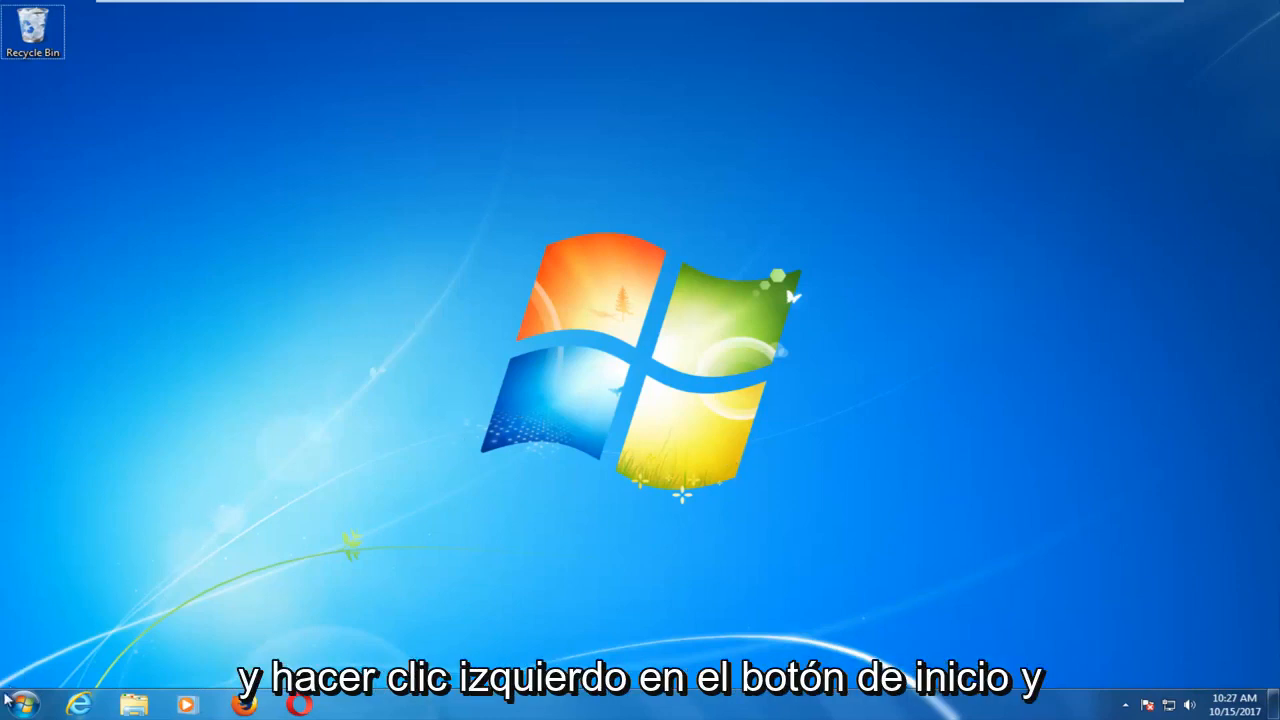
Launch Device Manager from a Start menu search for 'device manager'.
left_click(18, 712)
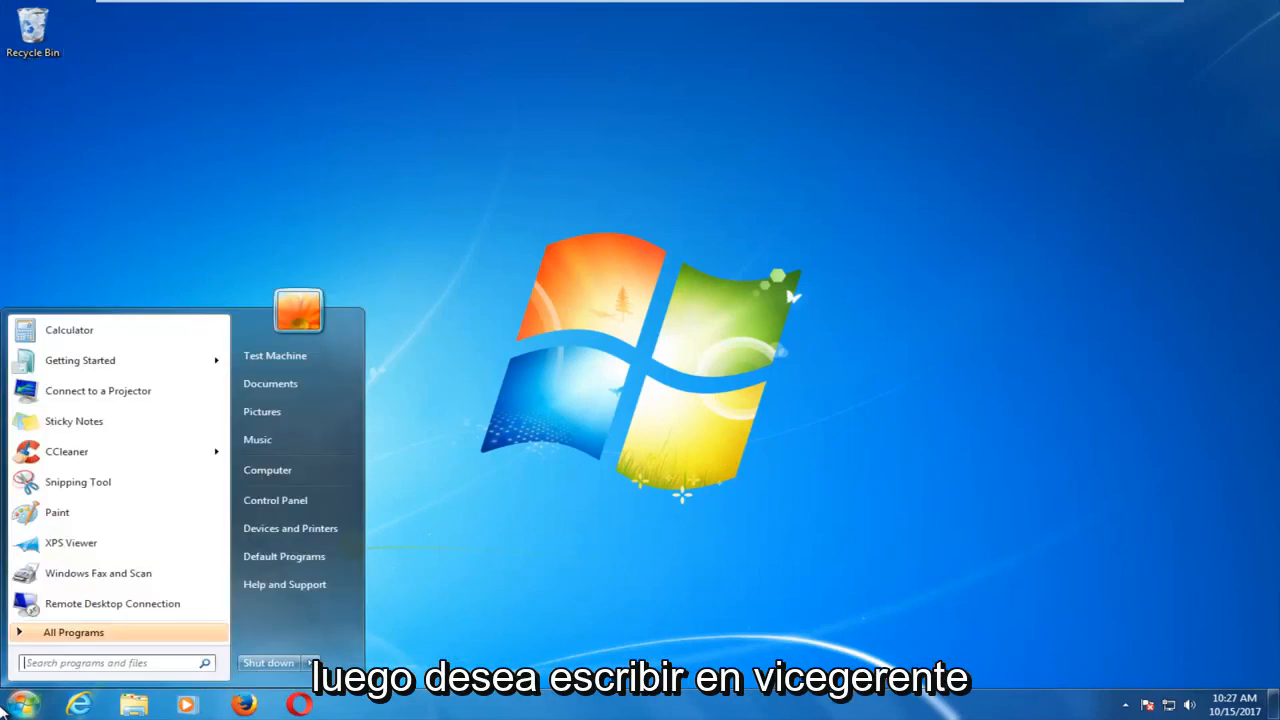
type("device manager")
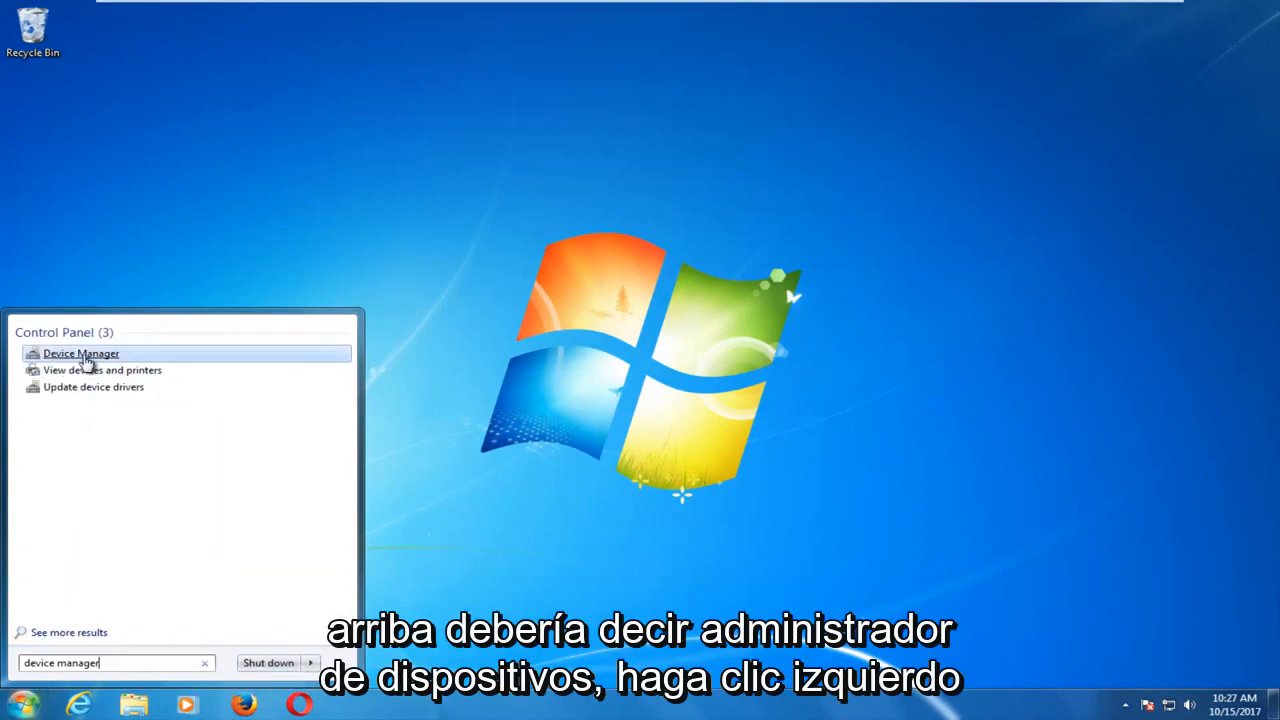
left_click(80, 352)
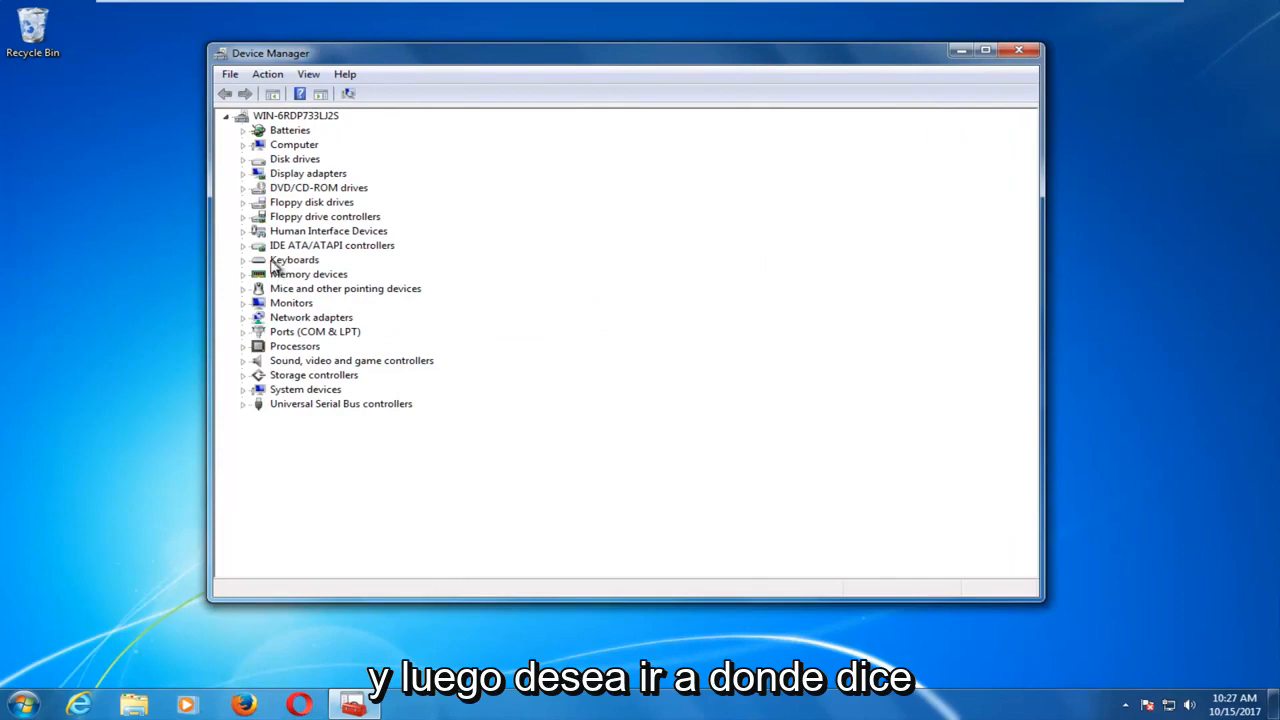
Run an automatic driver search for the Standard PS/2 Keyboard and confirm it is already up to date.
left_click(294, 260)
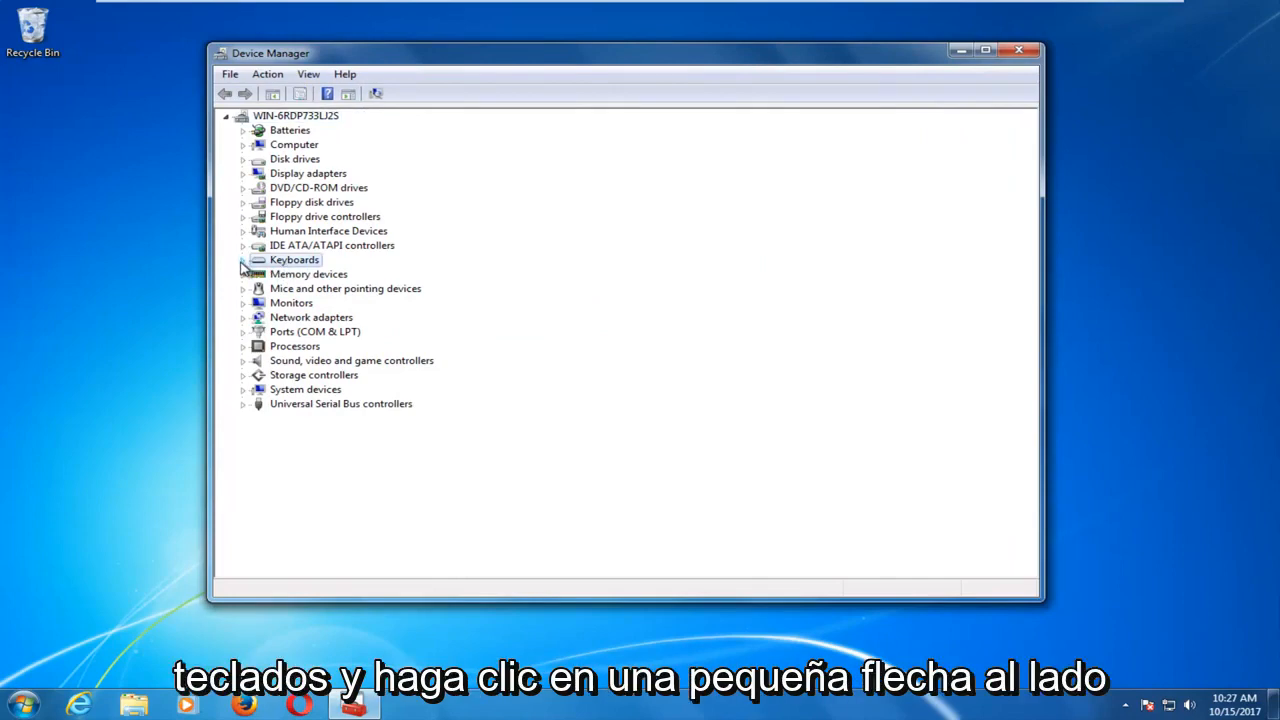
left_click(240, 260)
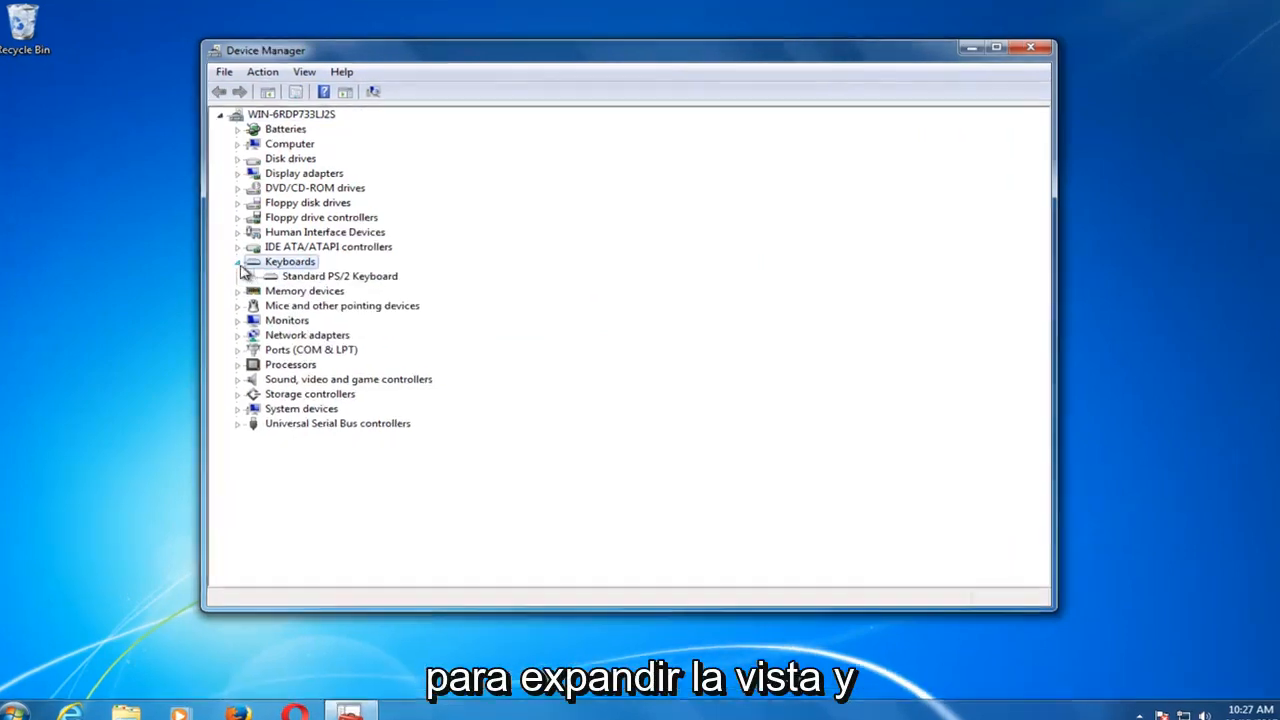
left_click(330, 276)
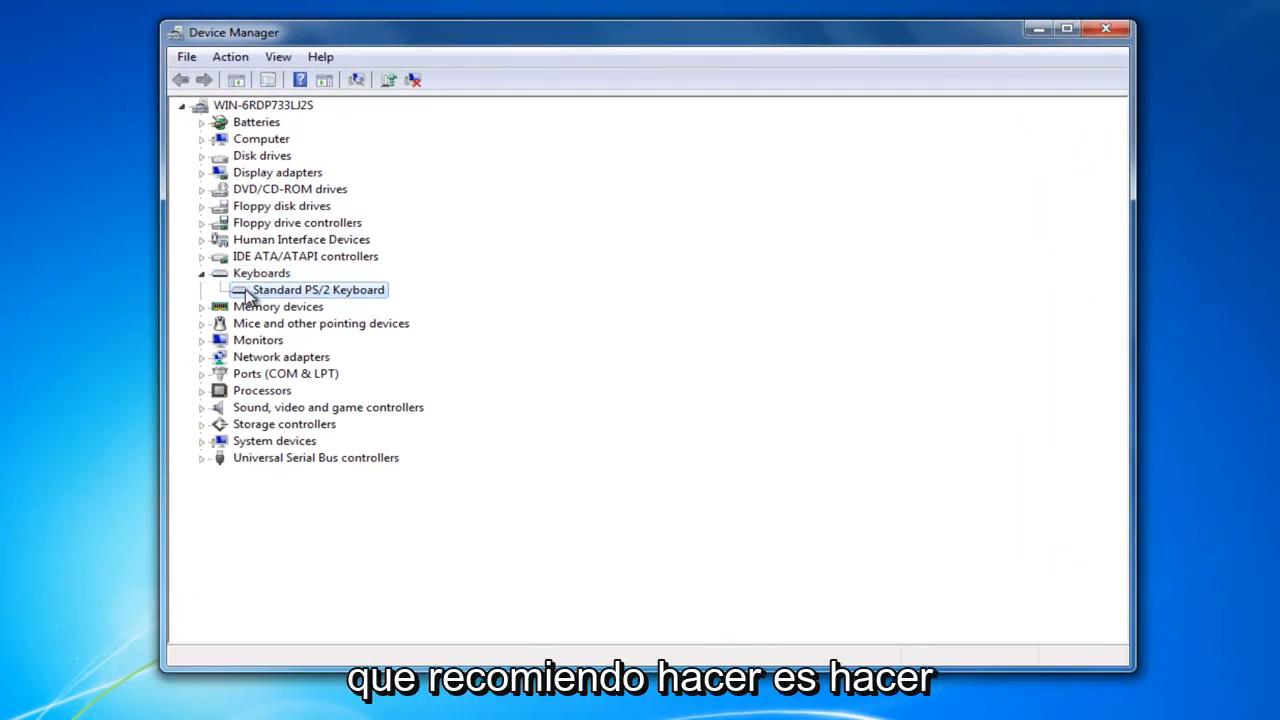
right_click(318, 288)
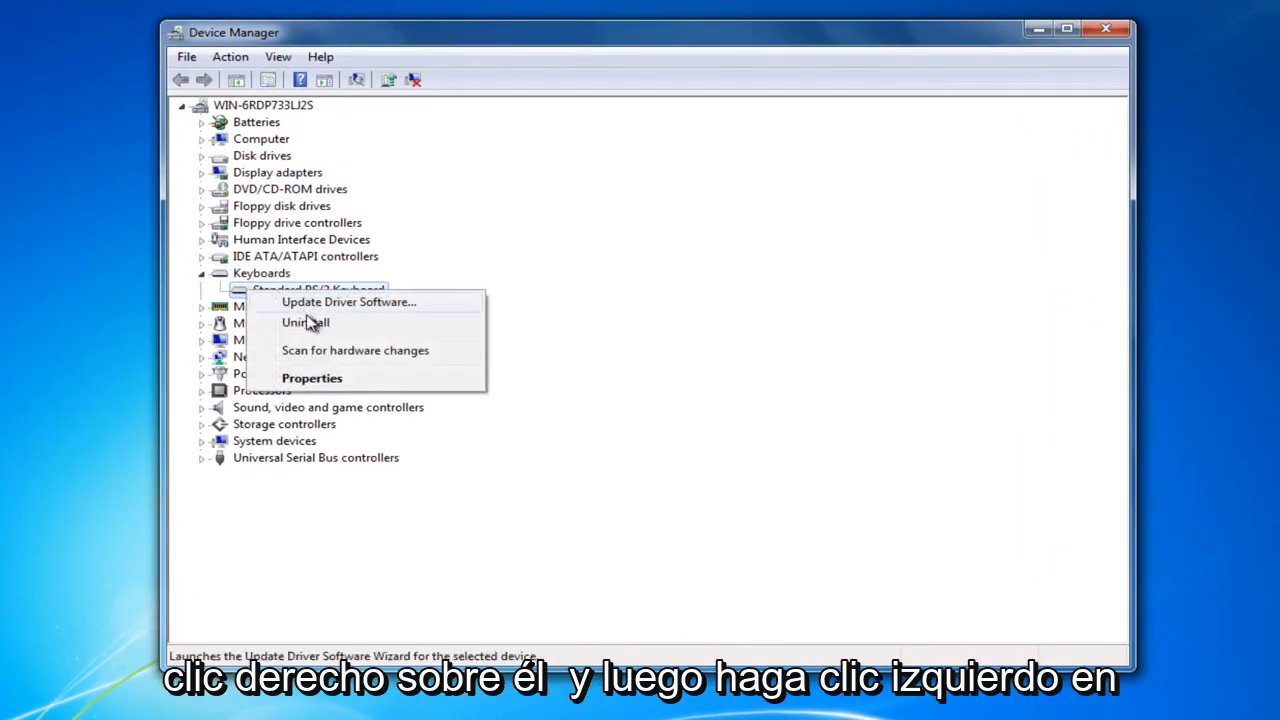
left_click(348, 300)
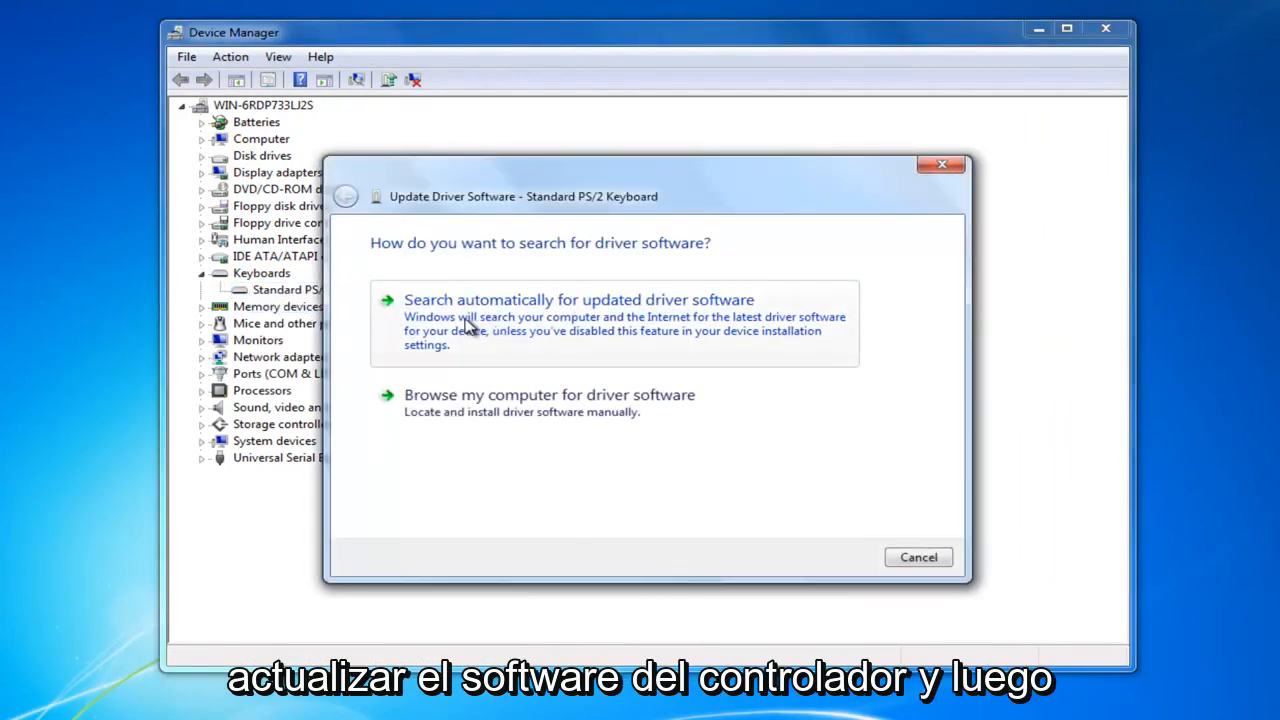
left_click(576, 300)
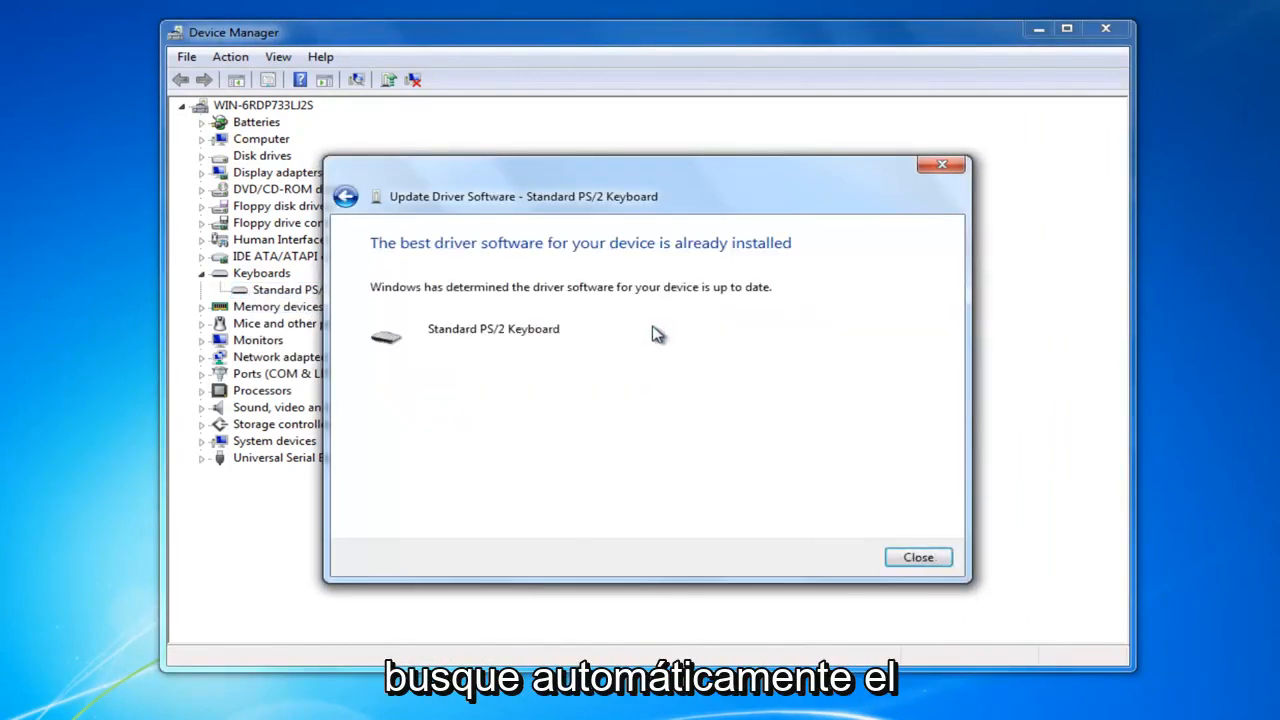
left_click(918, 556)
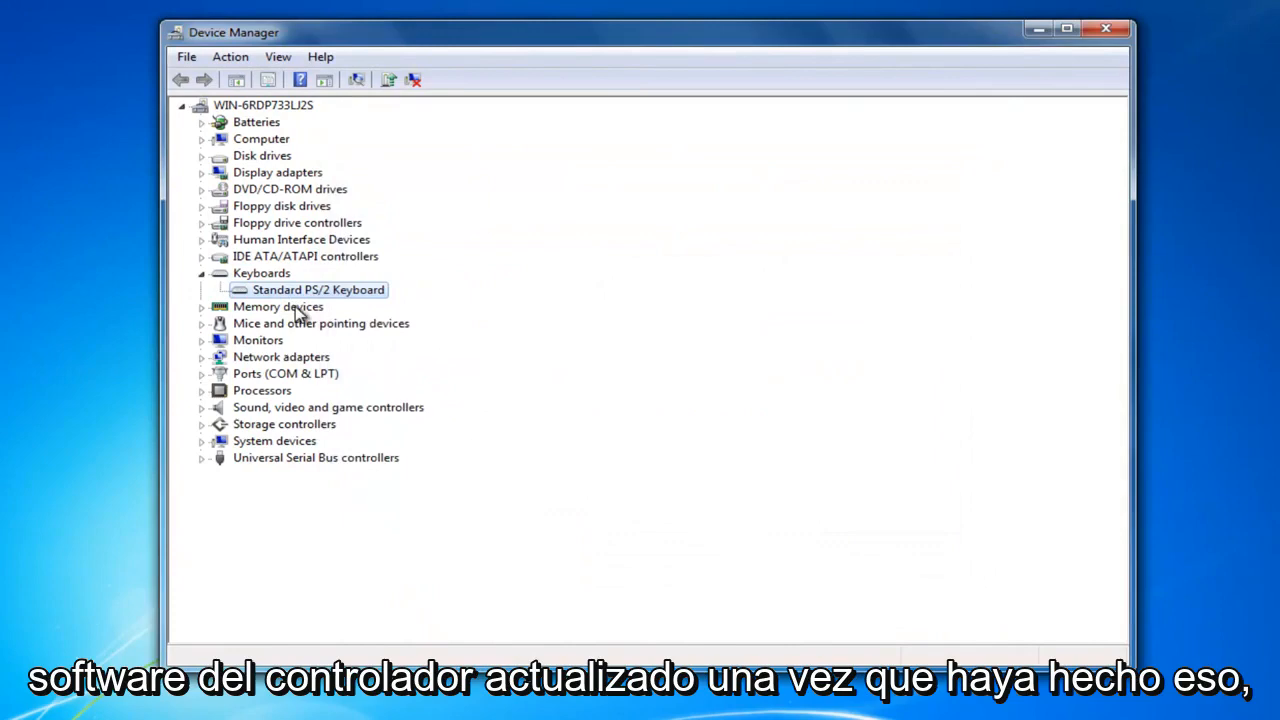
right_click(318, 288)
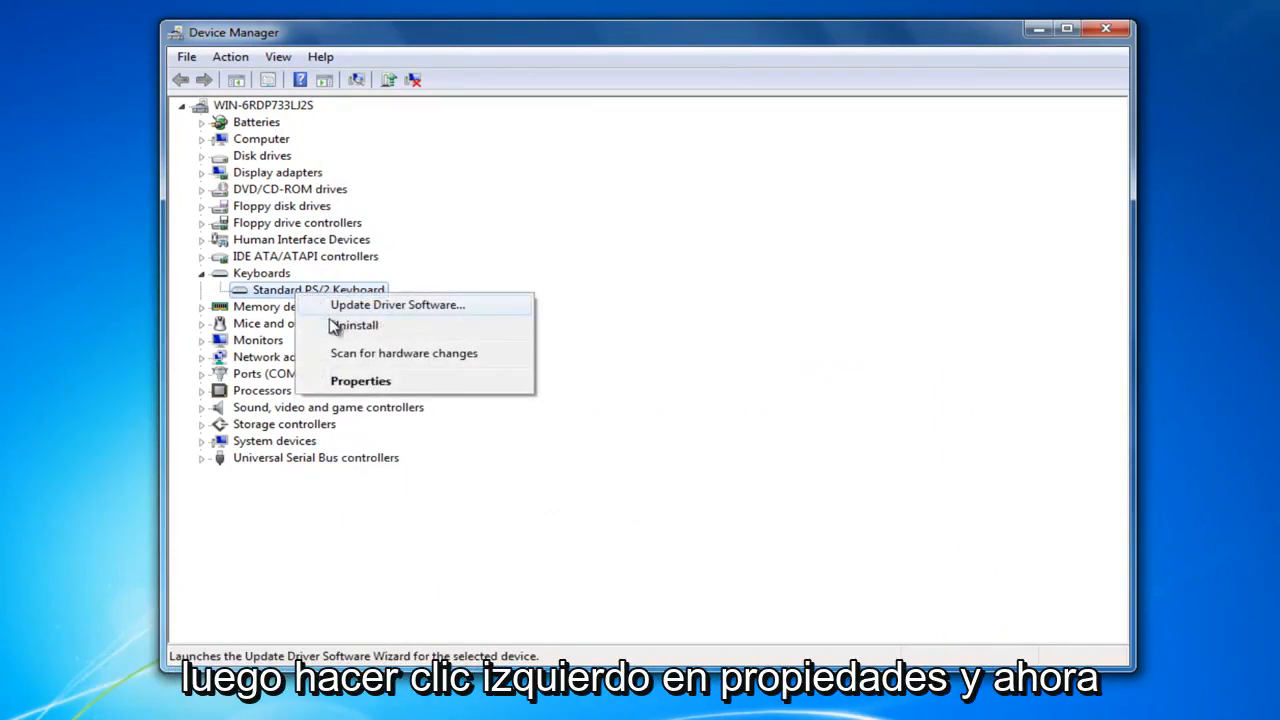
left_click(360, 380)
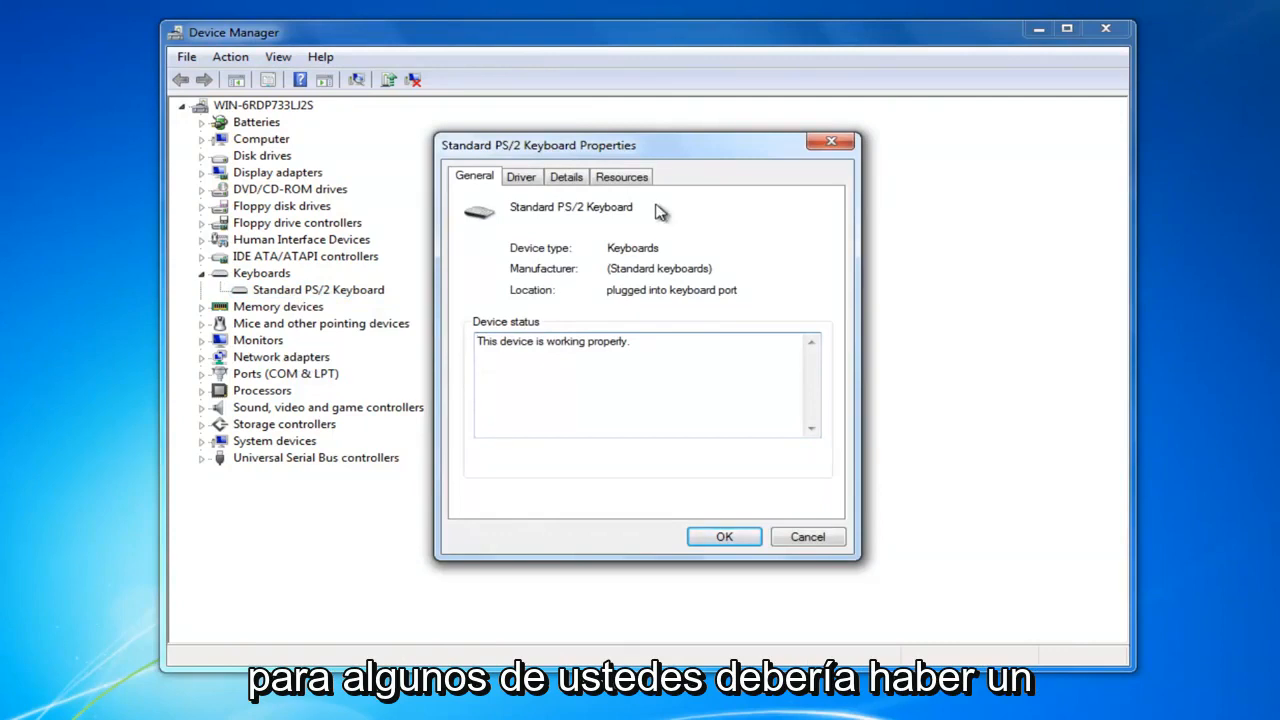
mouse_move(728, 182)
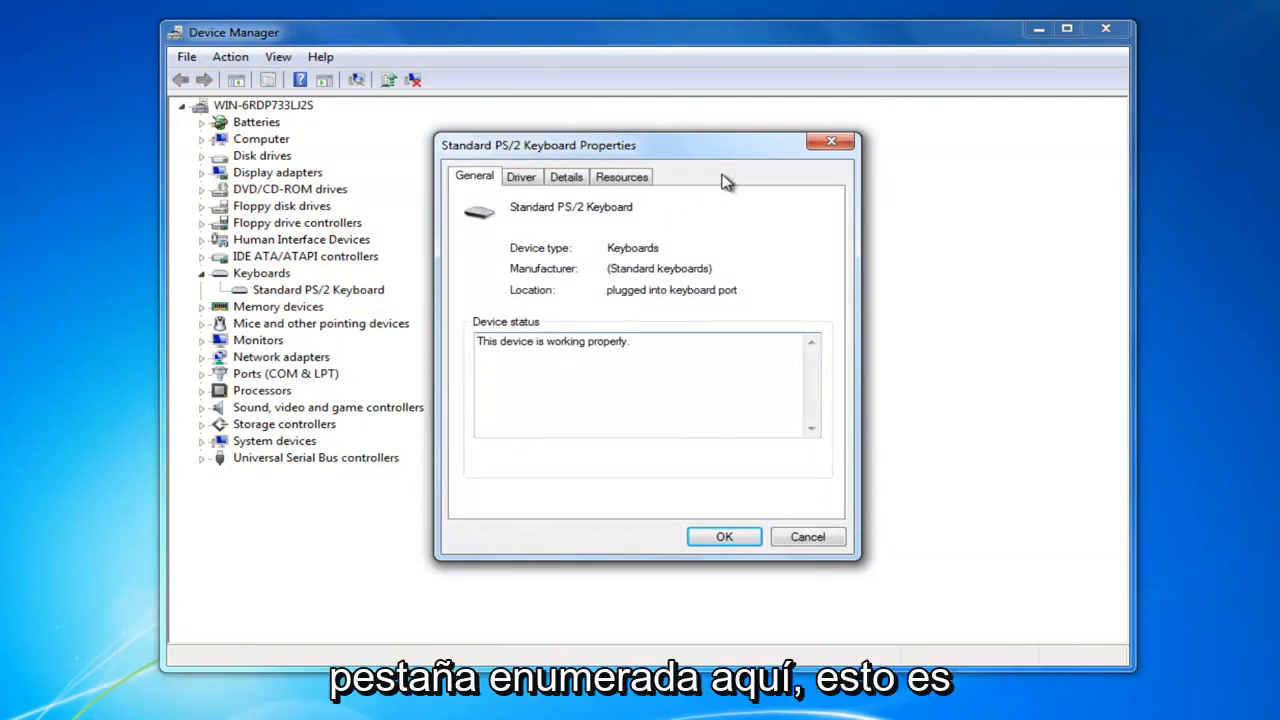
mouse_move(692, 184)
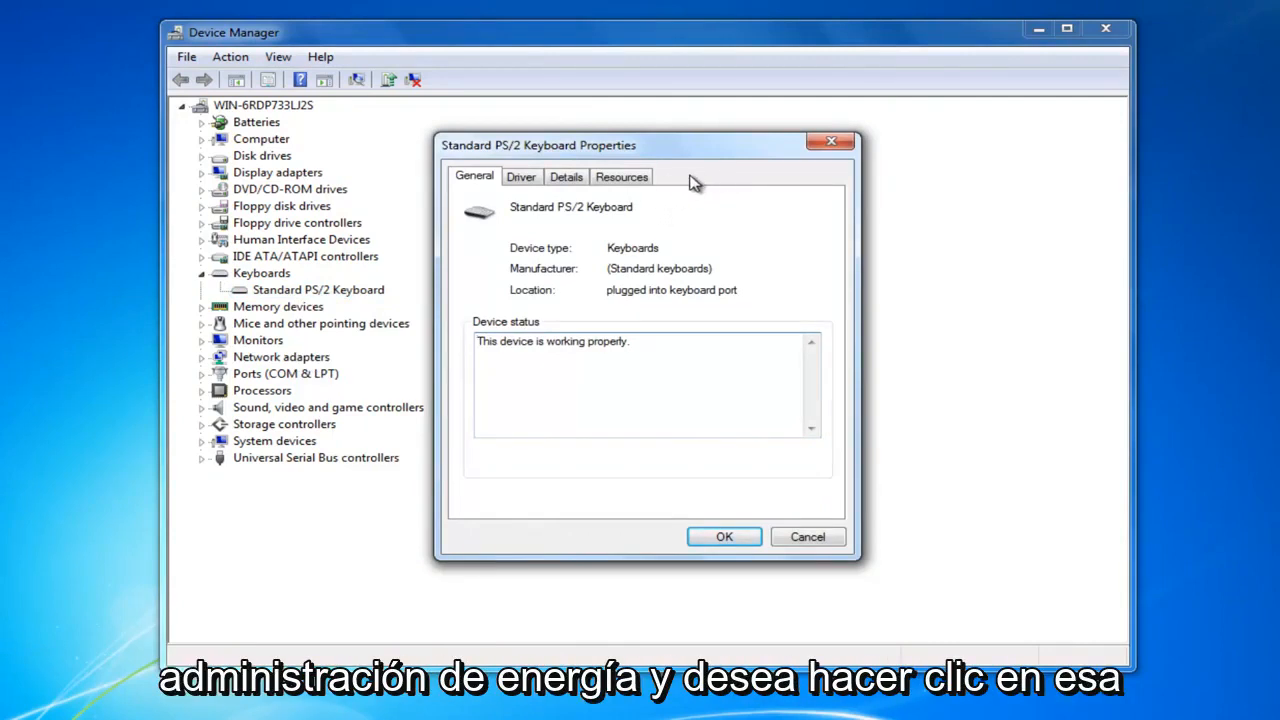
mouse_move(520, 318)
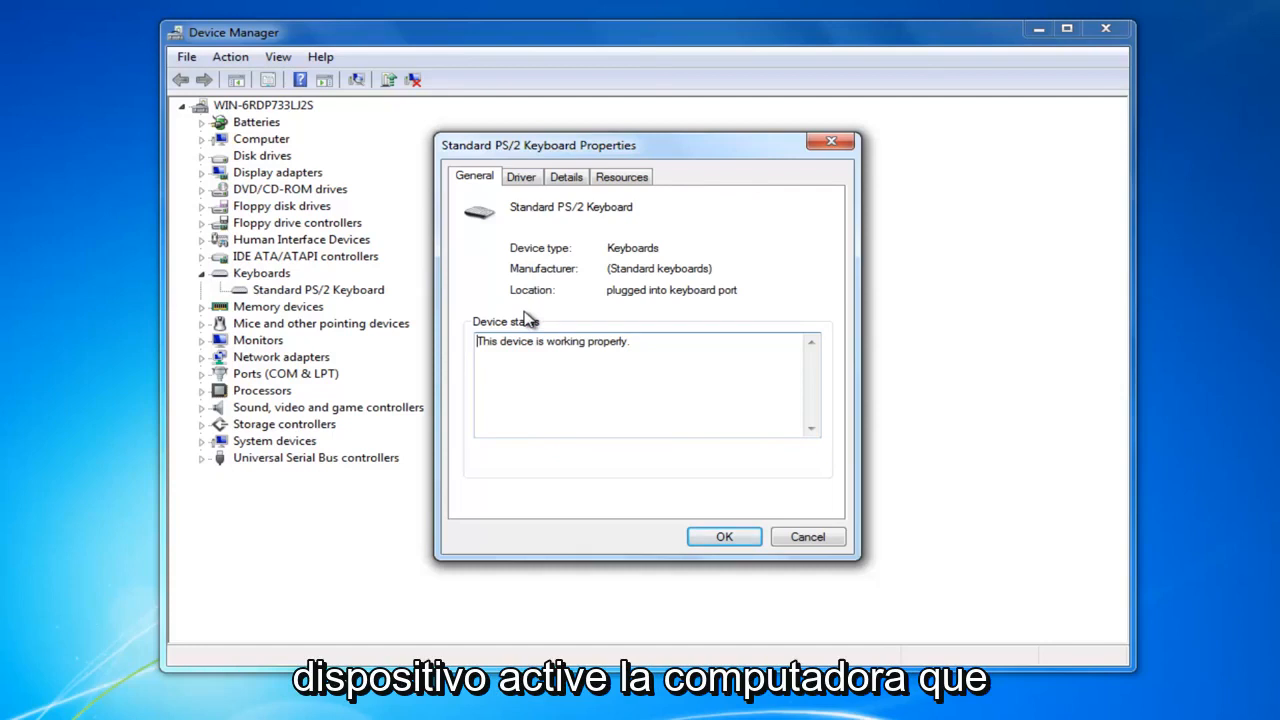
mouse_move(568, 294)
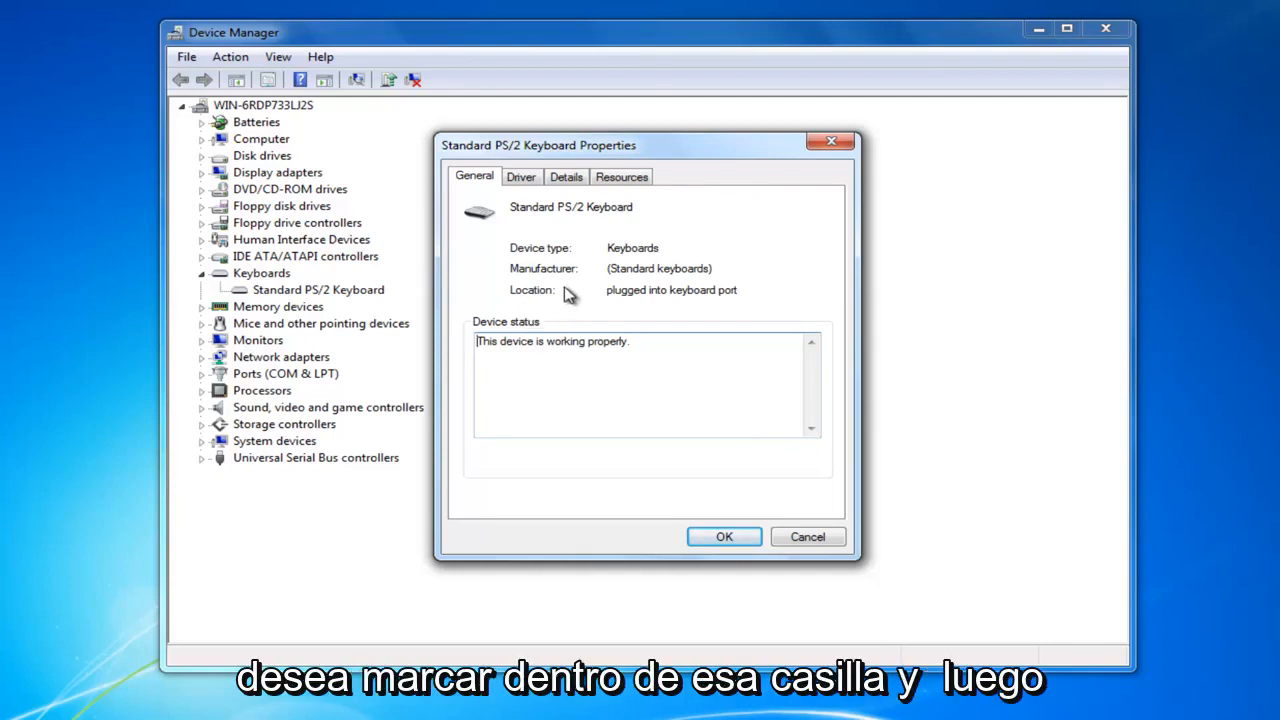
mouse_move(576, 292)
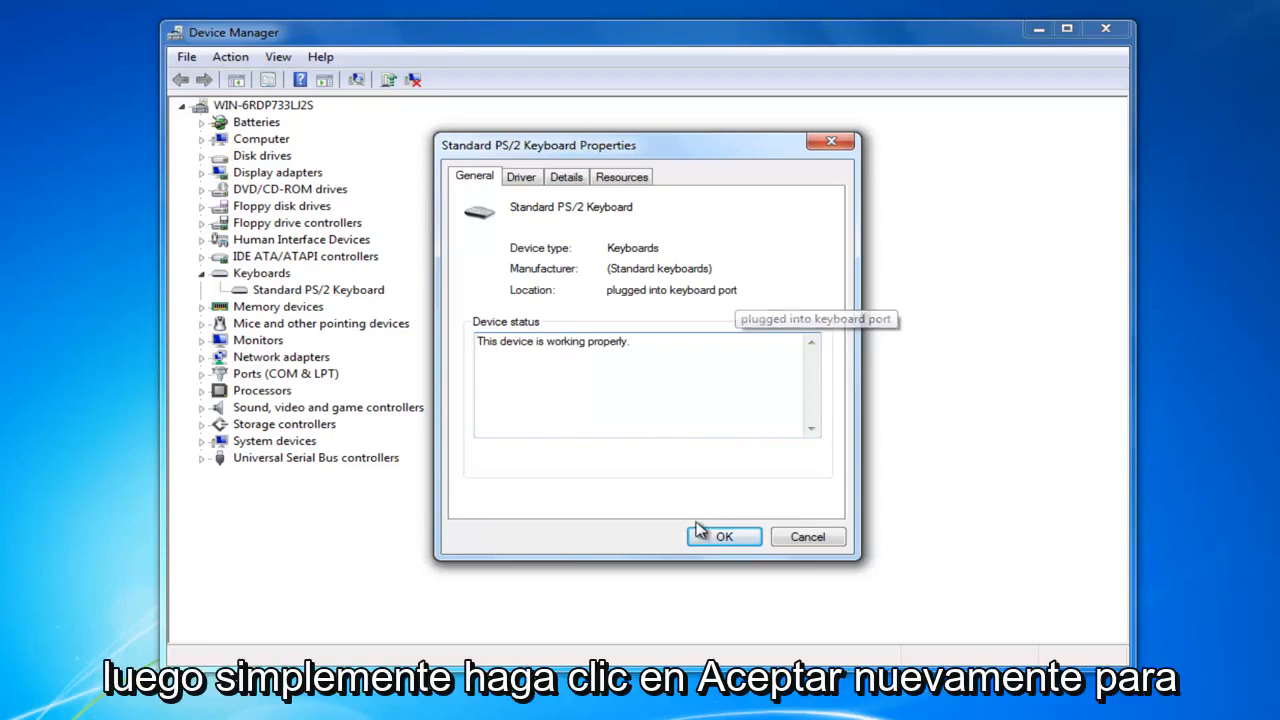
left_click(724, 536)
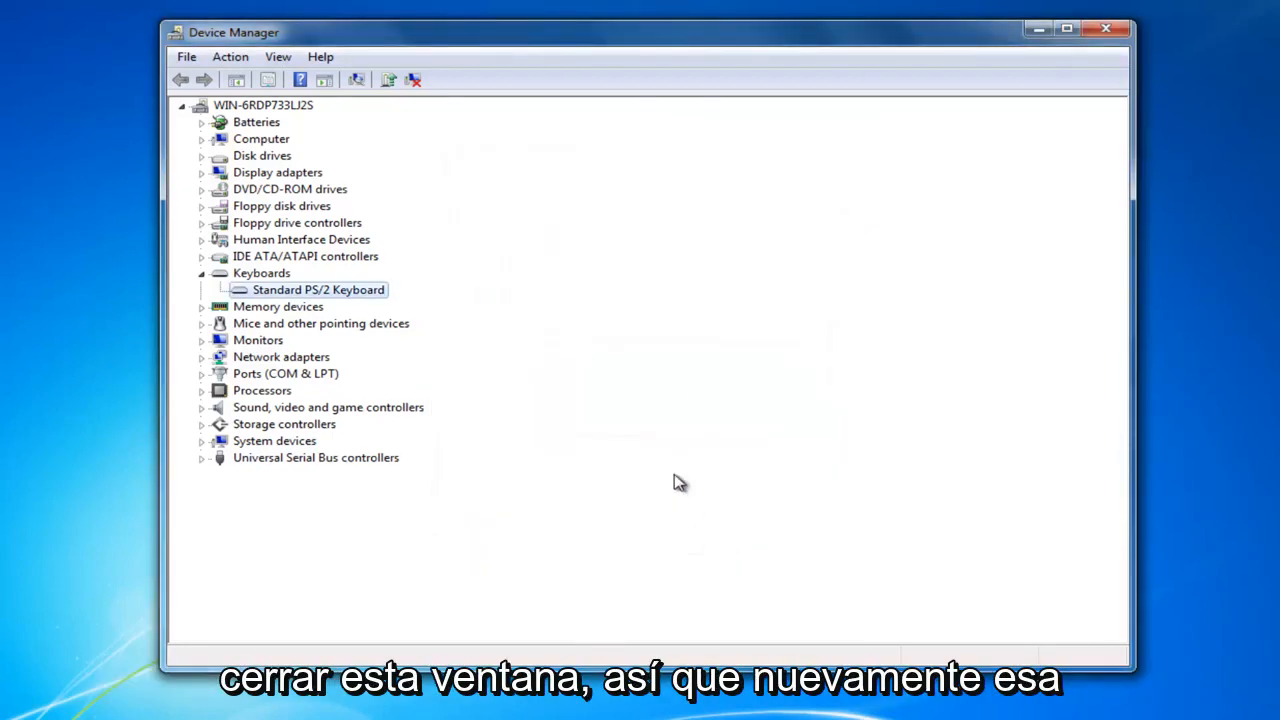
mouse_move(604, 486)
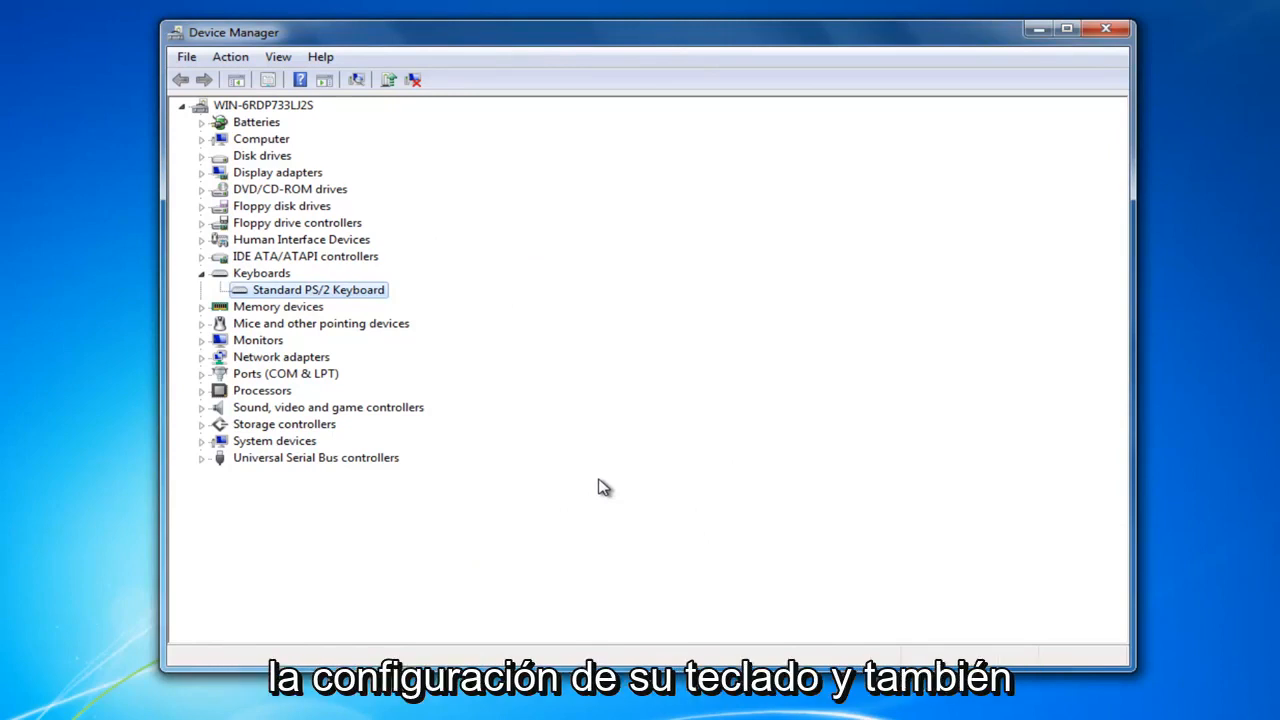
mouse_move(510, 452)
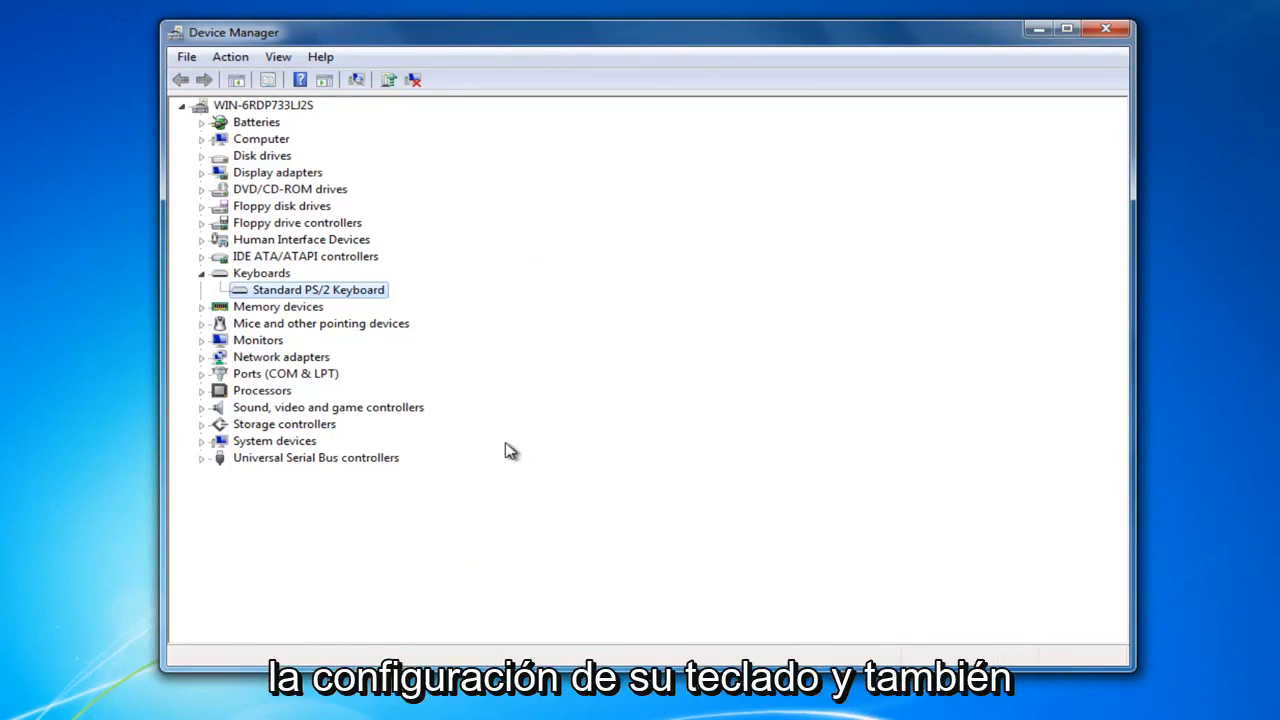
mouse_move(312, 340)
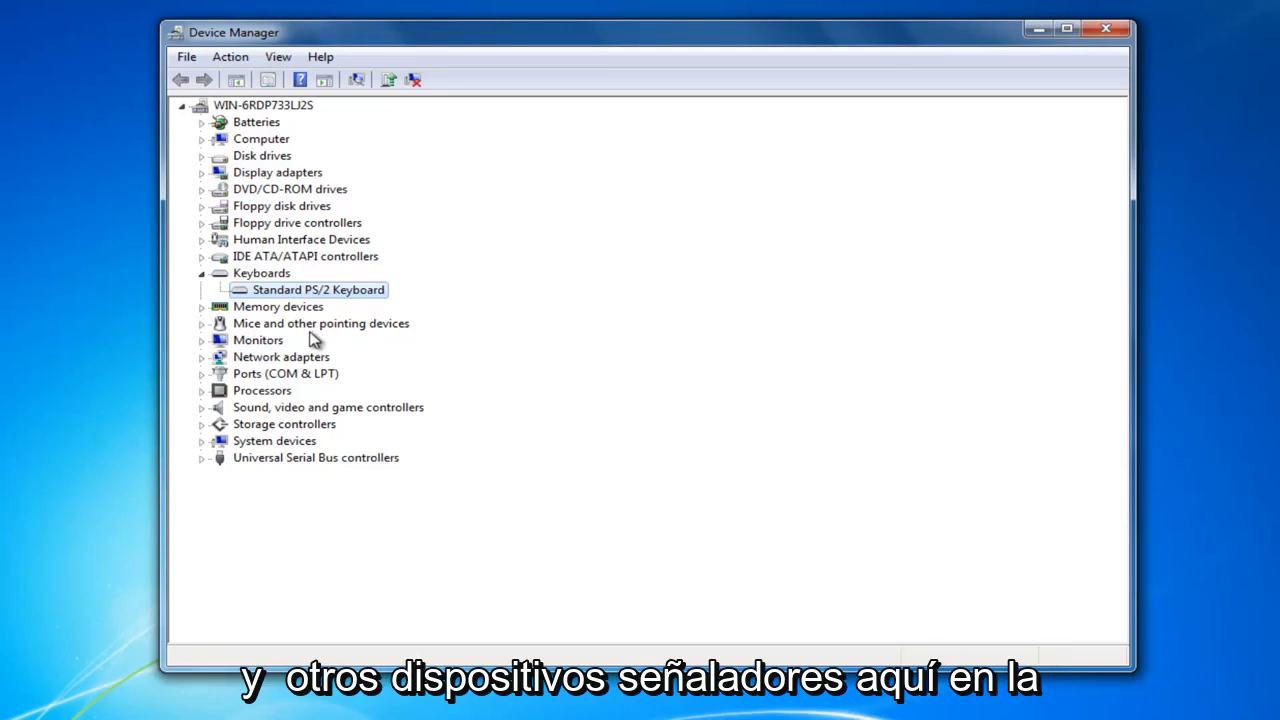
Run an automatic driver search for the VMware Pointing Device and confirm the best driver is installed.
left_click(202, 324)
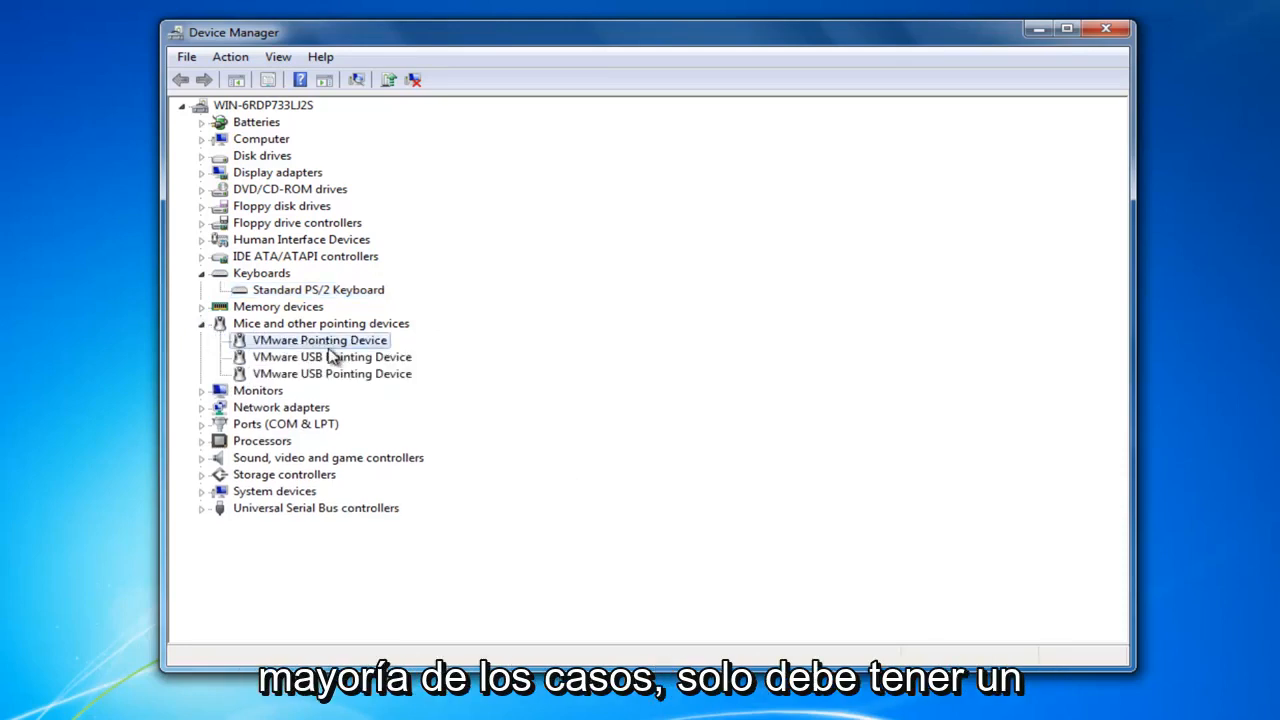
mouse_move(276, 376)
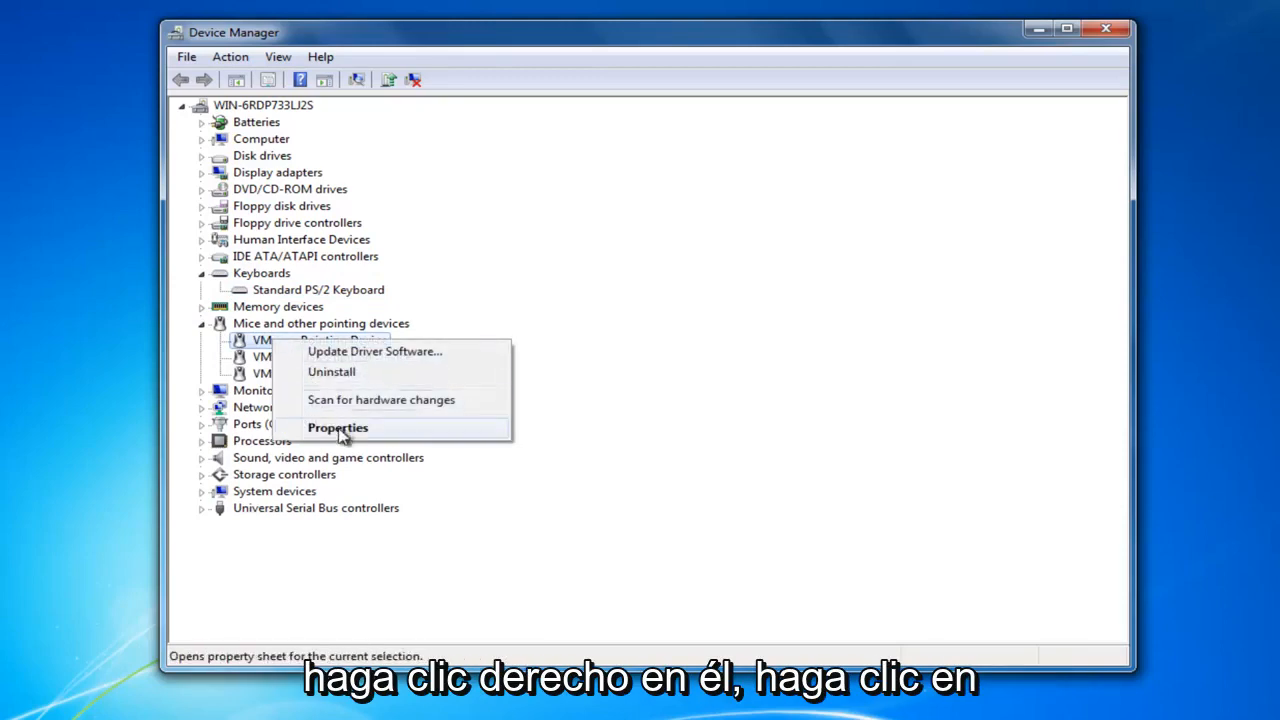
left_click(376, 352)
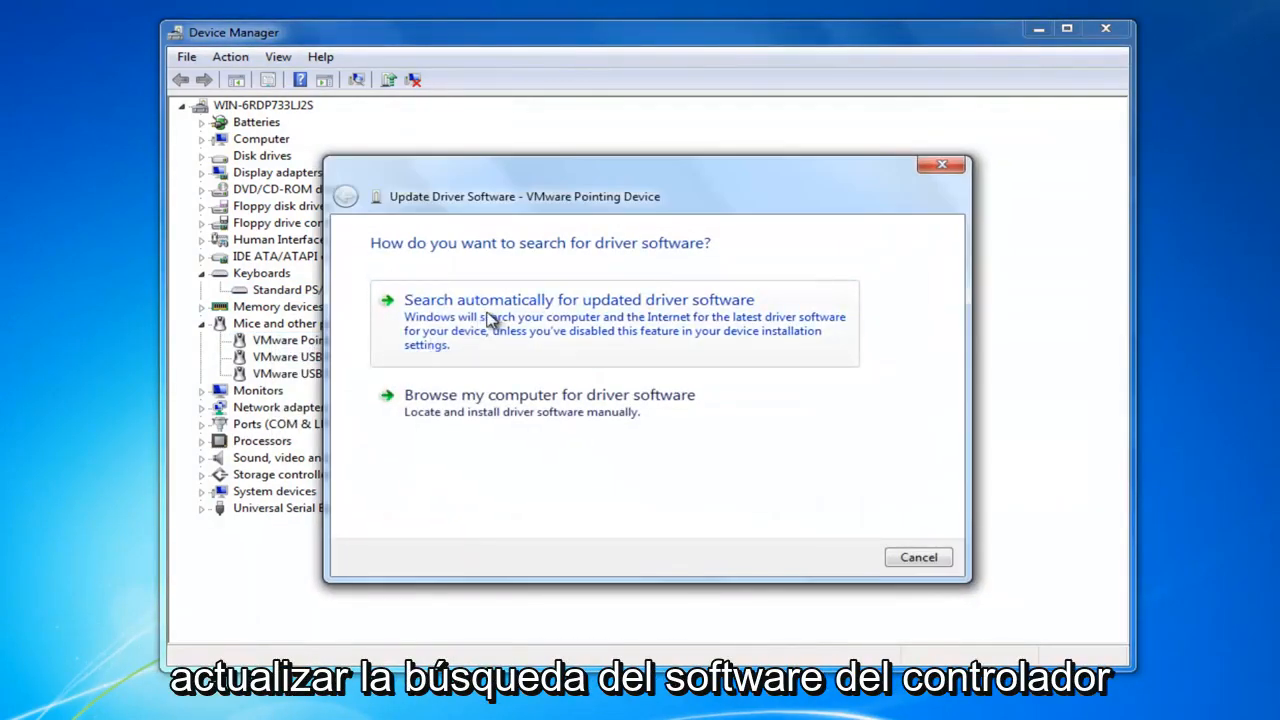
left_click(576, 300)
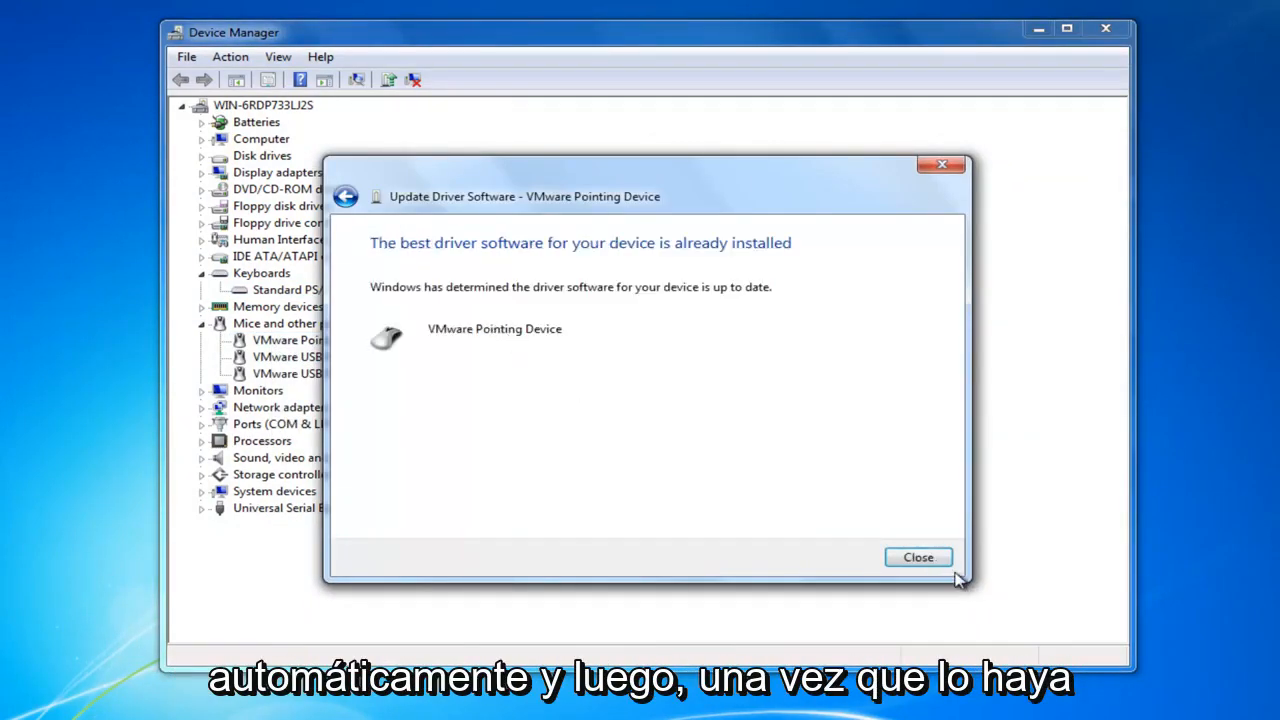
left_click(918, 556)
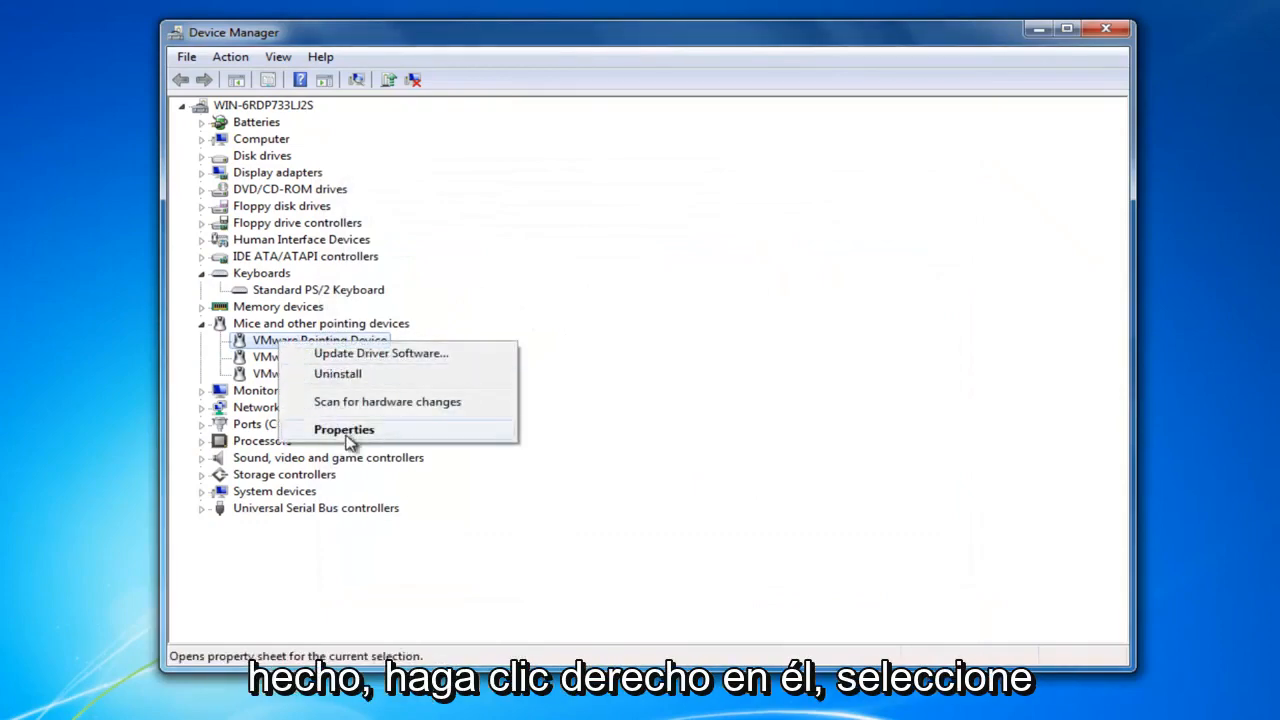
left_click(344, 428)
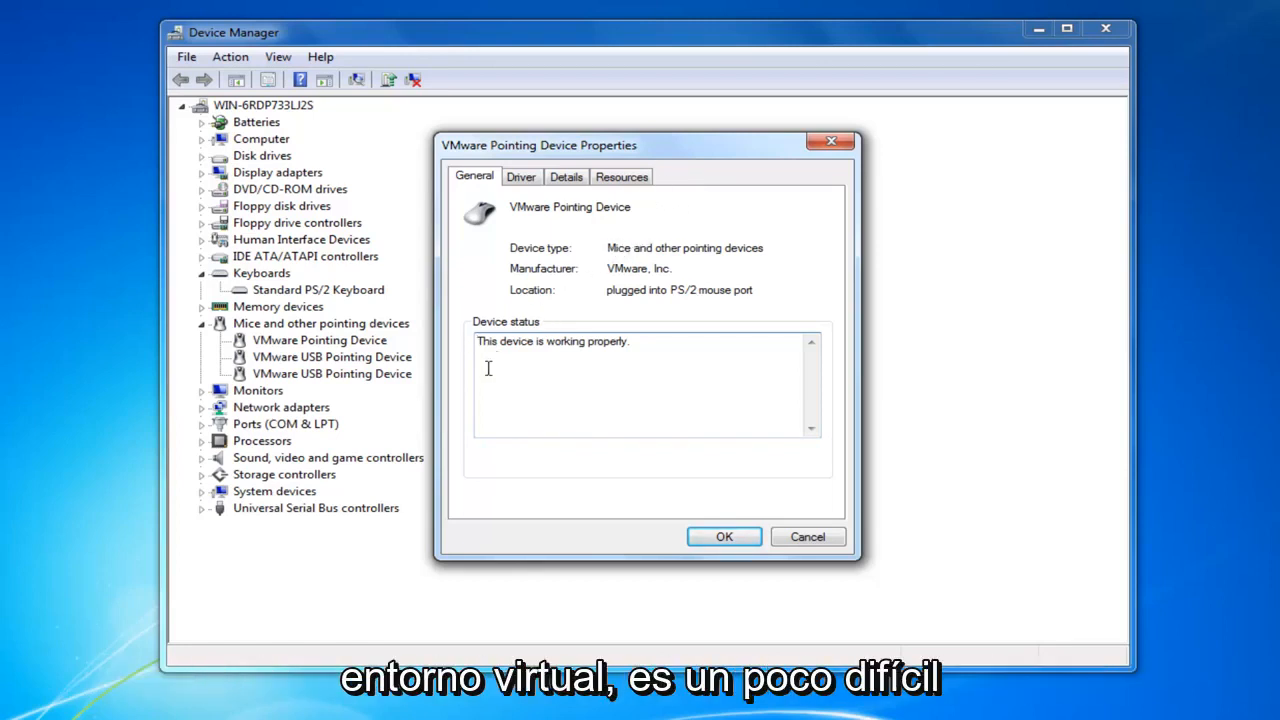
mouse_move(720, 182)
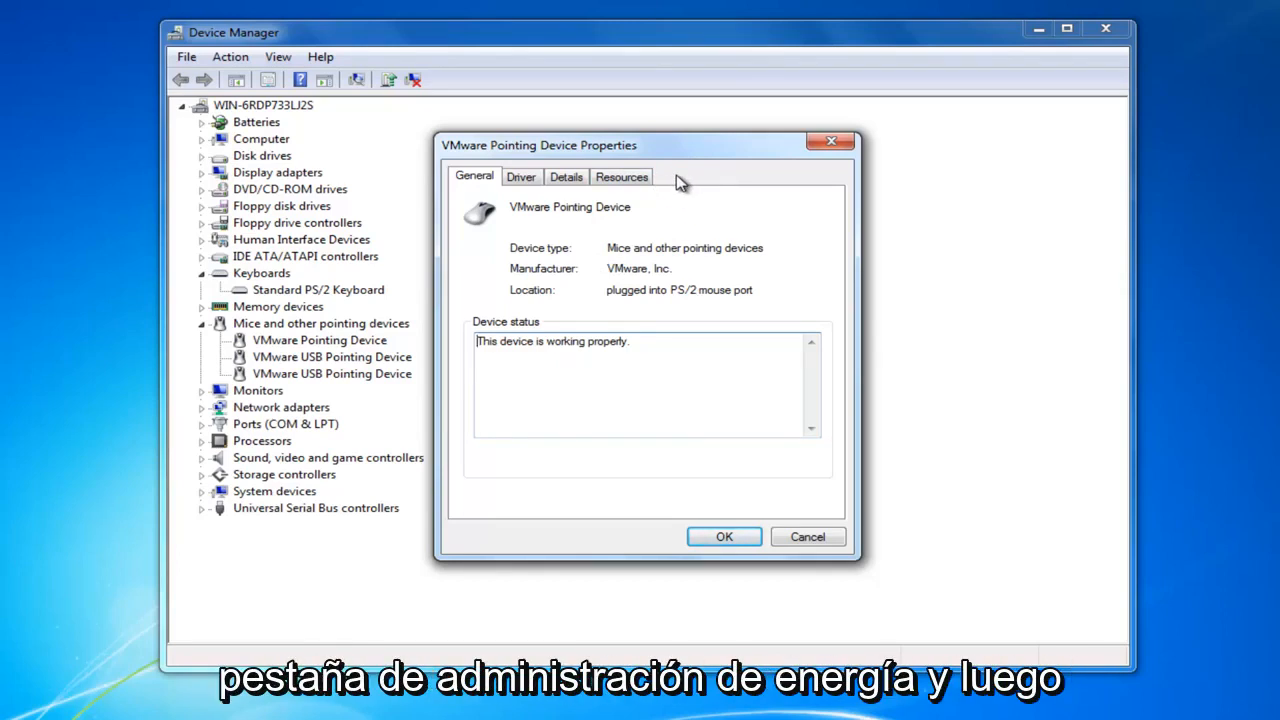
mouse_move(492, 318)
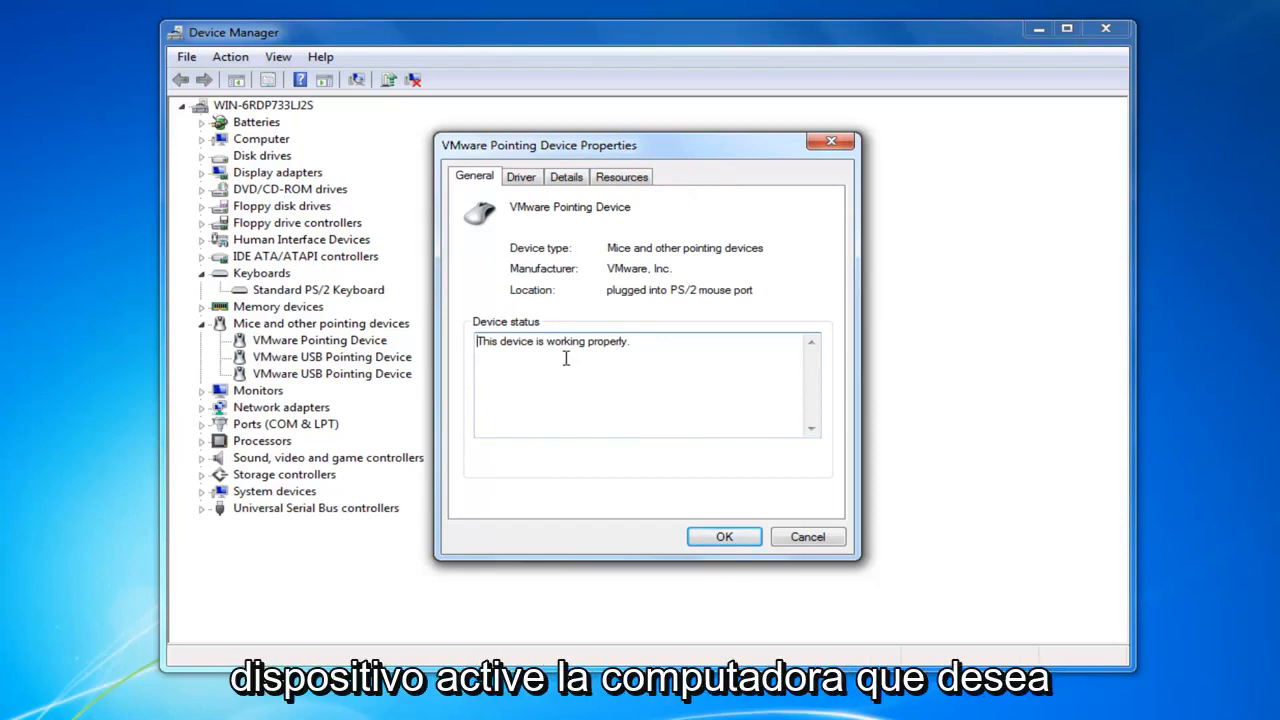
mouse_move(560, 300)
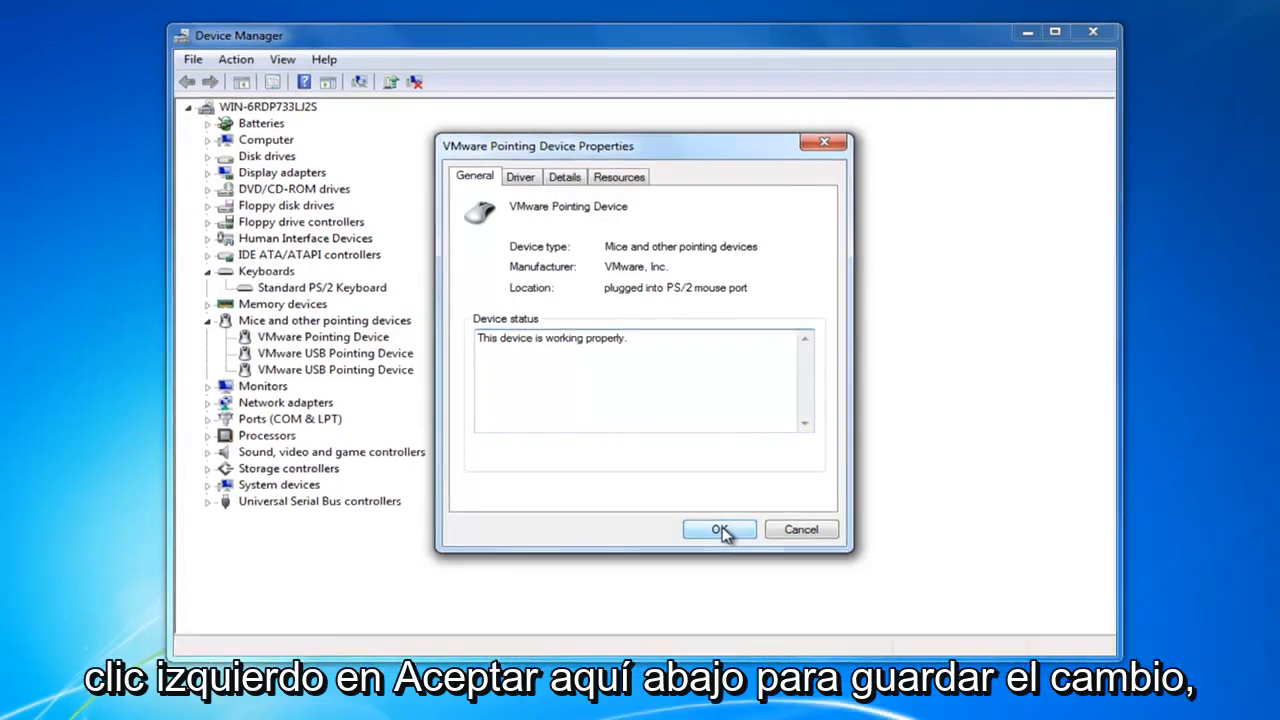
left_click(720, 528)
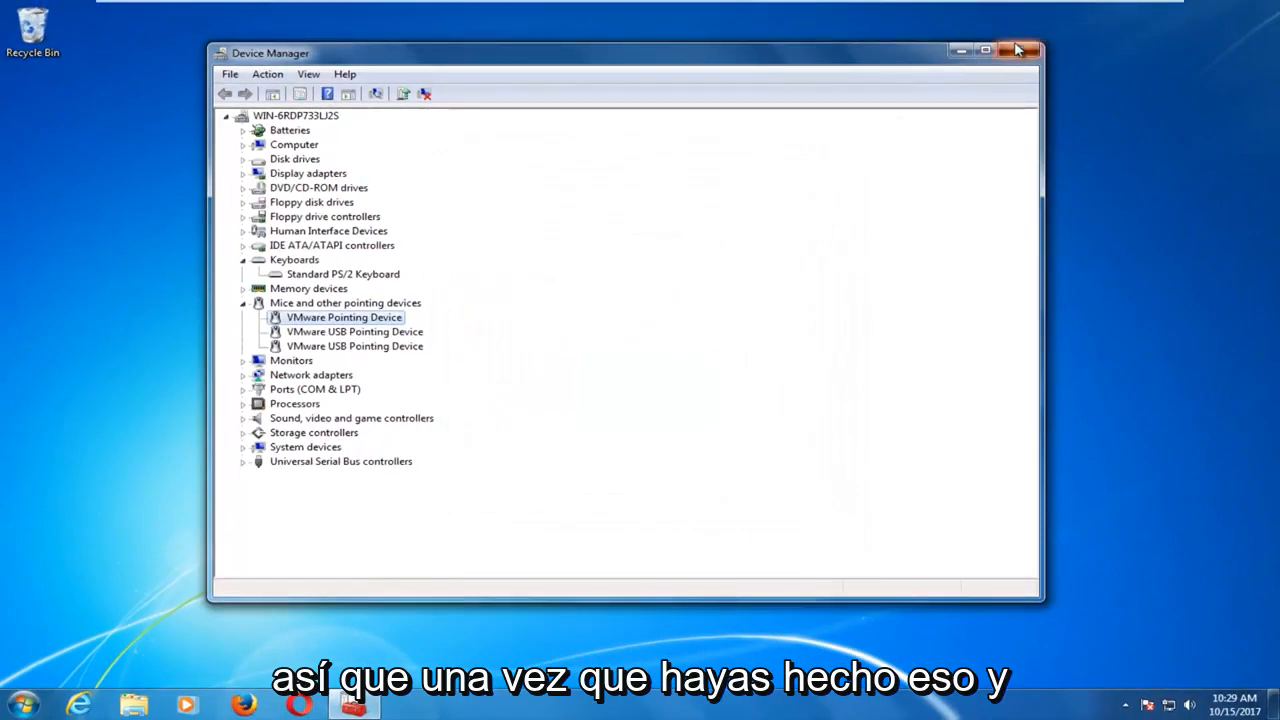
Close Device Manager and search the Start menu for 'power options'.
left_click(1016, 48)
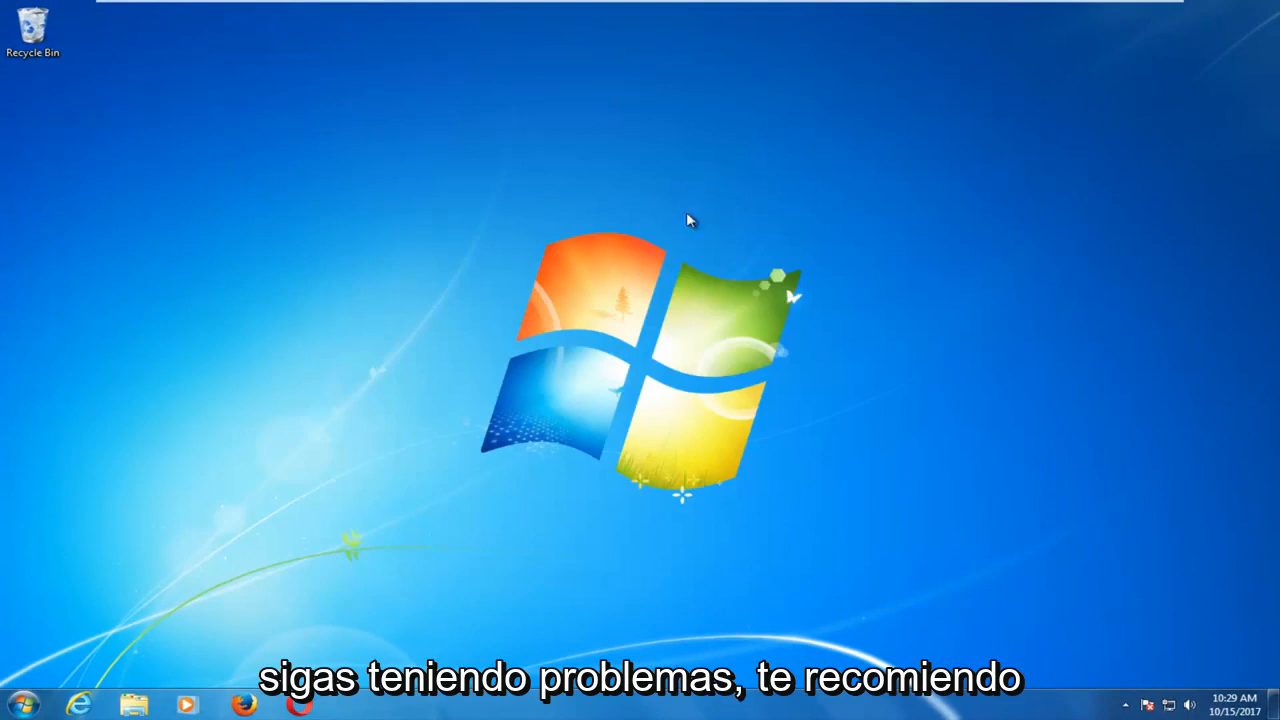
left_click(28, 704)
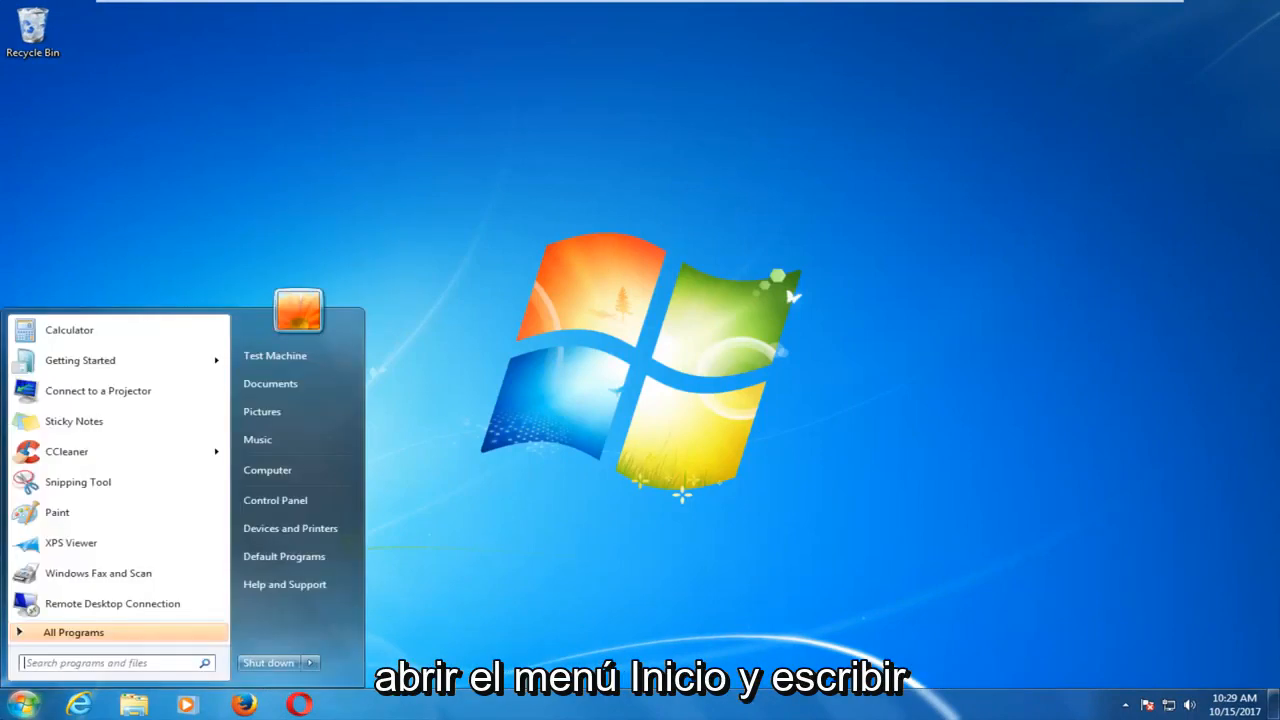
type("power options")
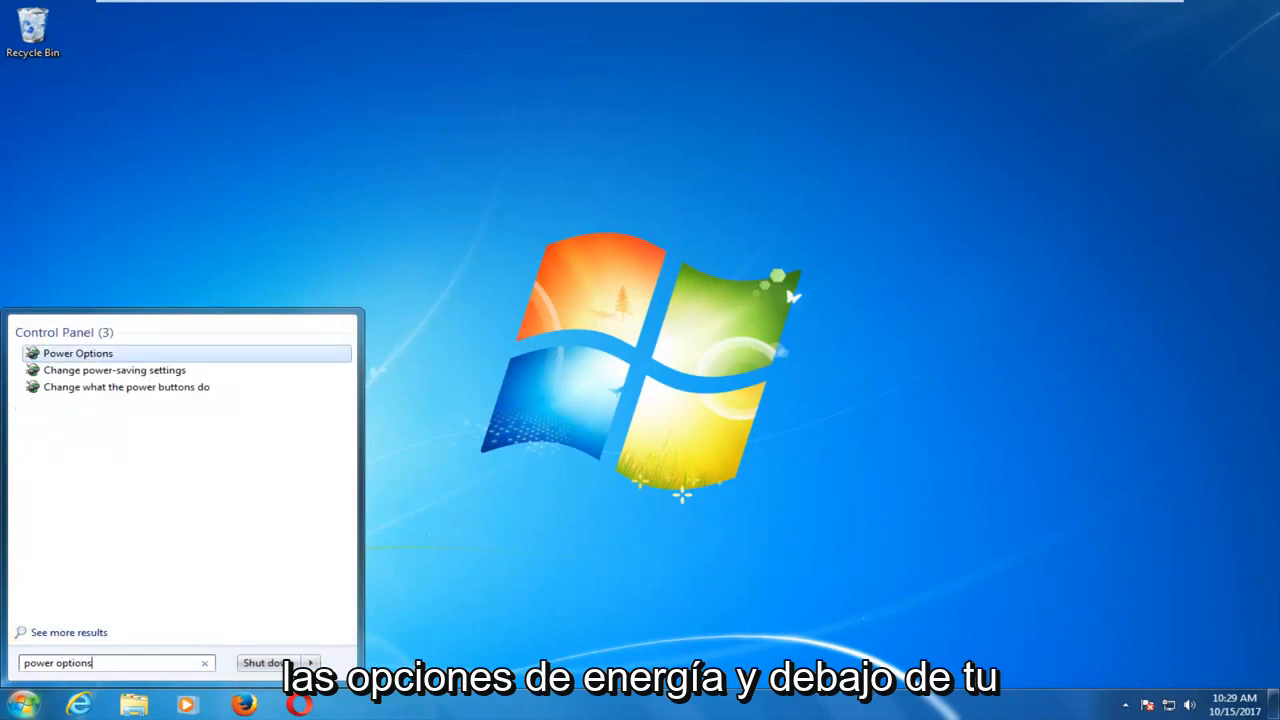
mouse_move(78, 352)
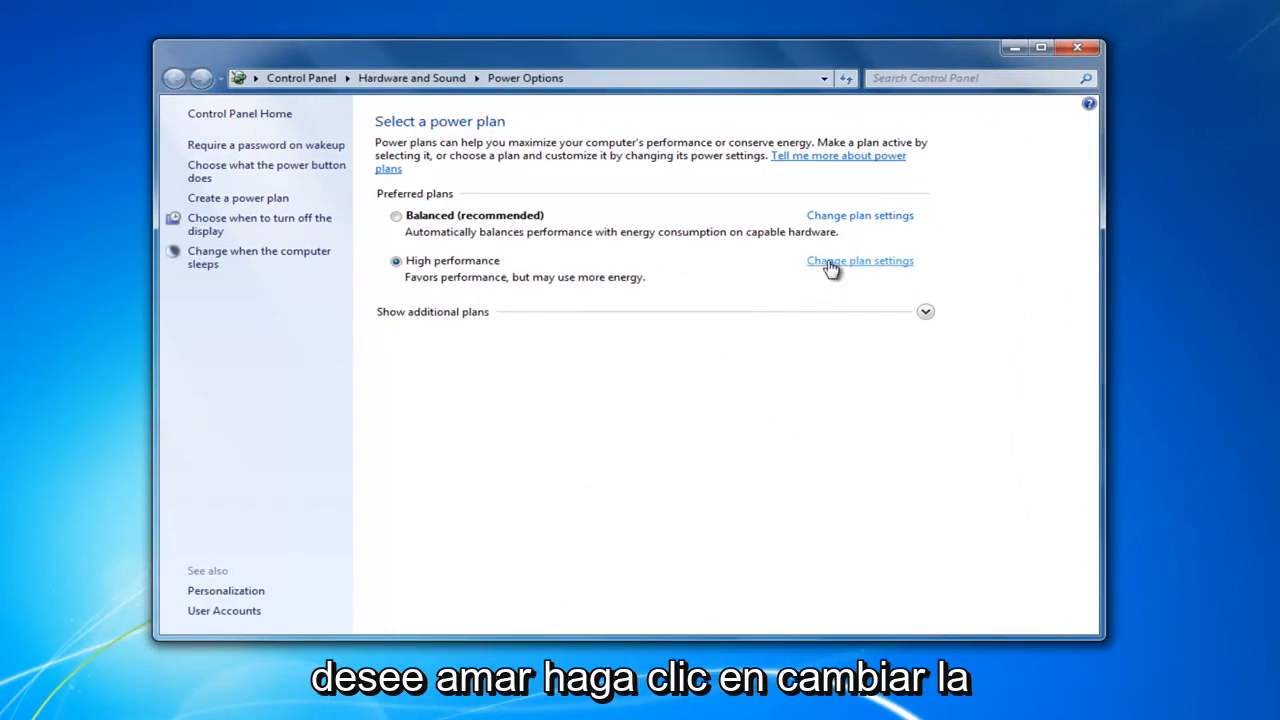
Reach the High performance plan's advanced power settings dialog.
left_click(858, 260)
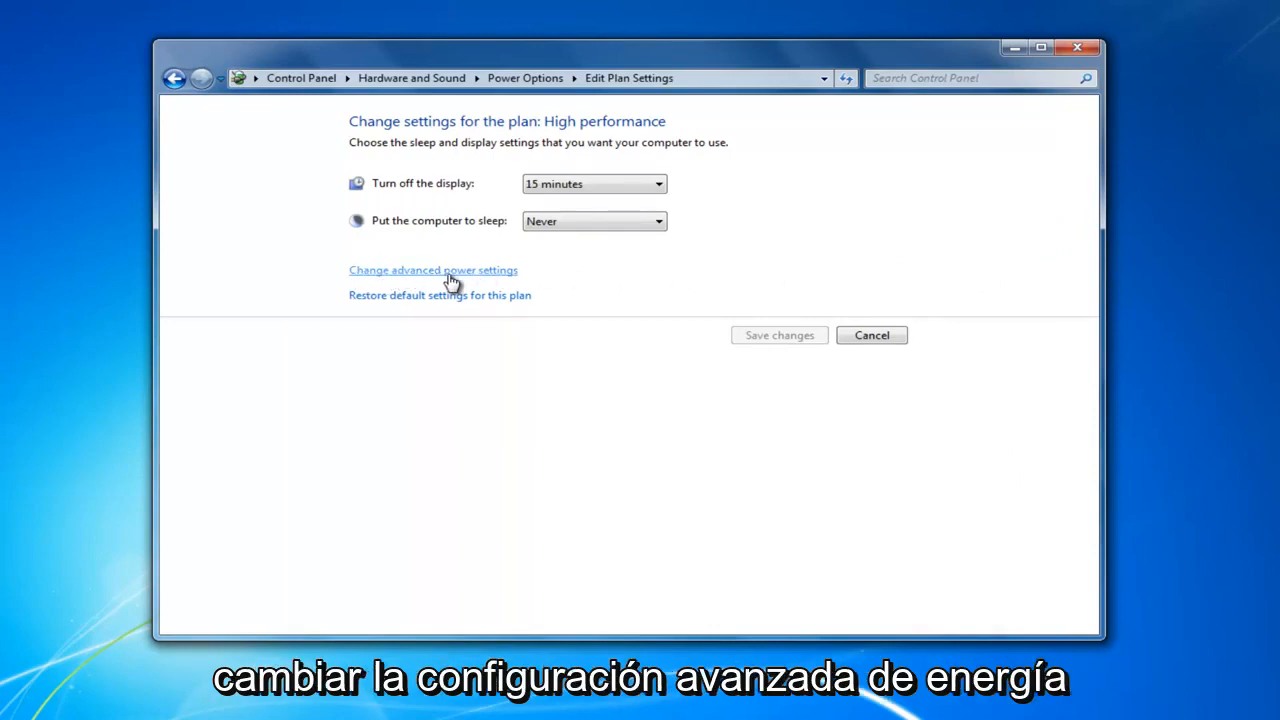
left_click(432, 270)
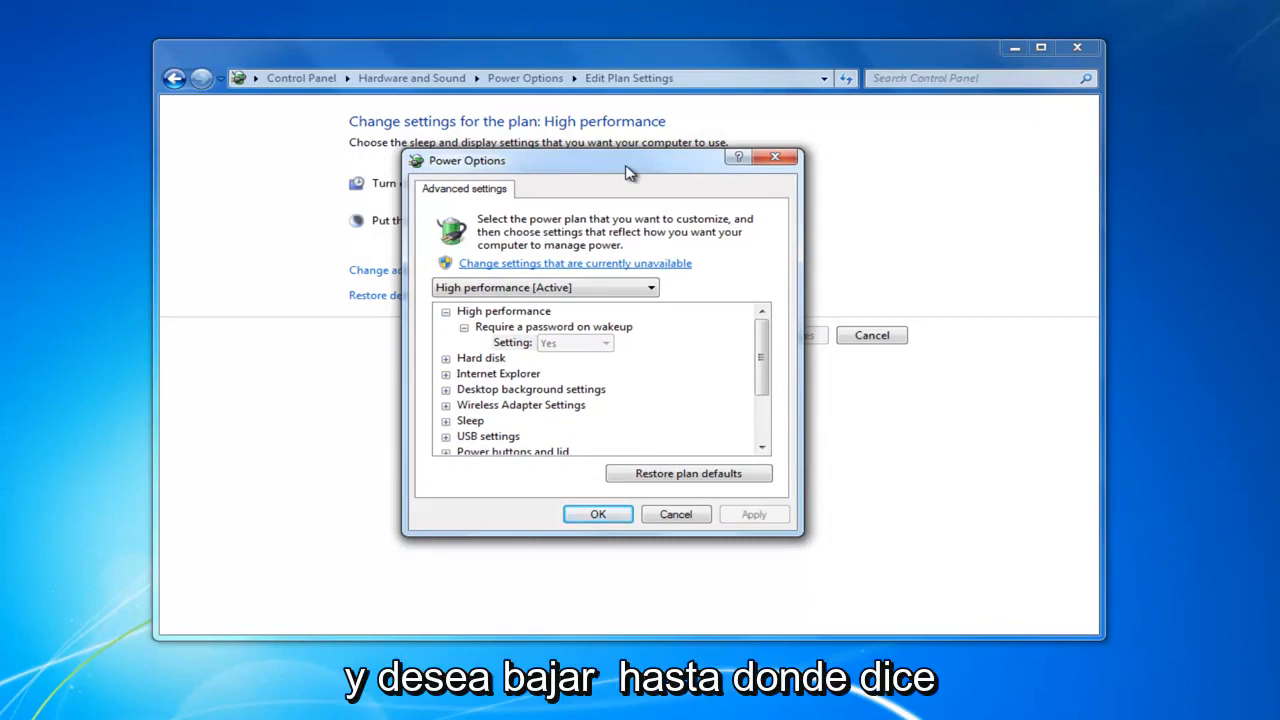
Set Sleep > Sleep after to 0 minutes (Never) and apply the advanced settings.
scroll("down", 3)
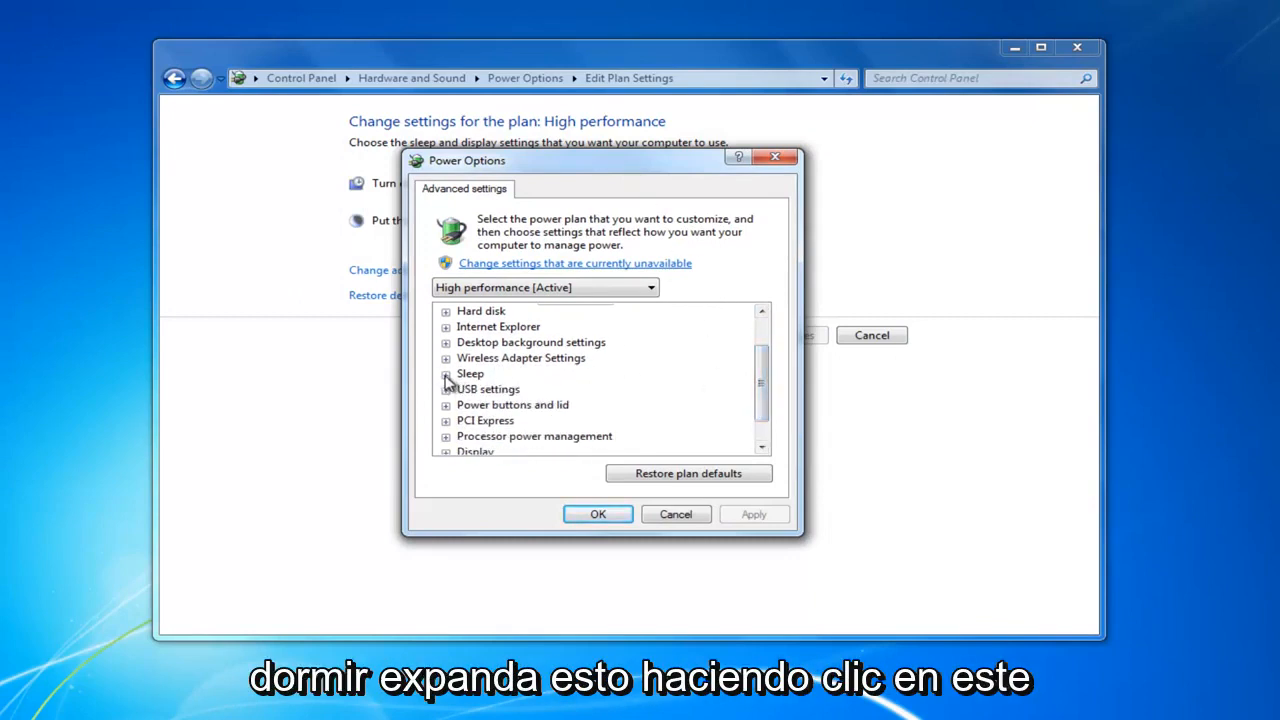
left_click(444, 374)
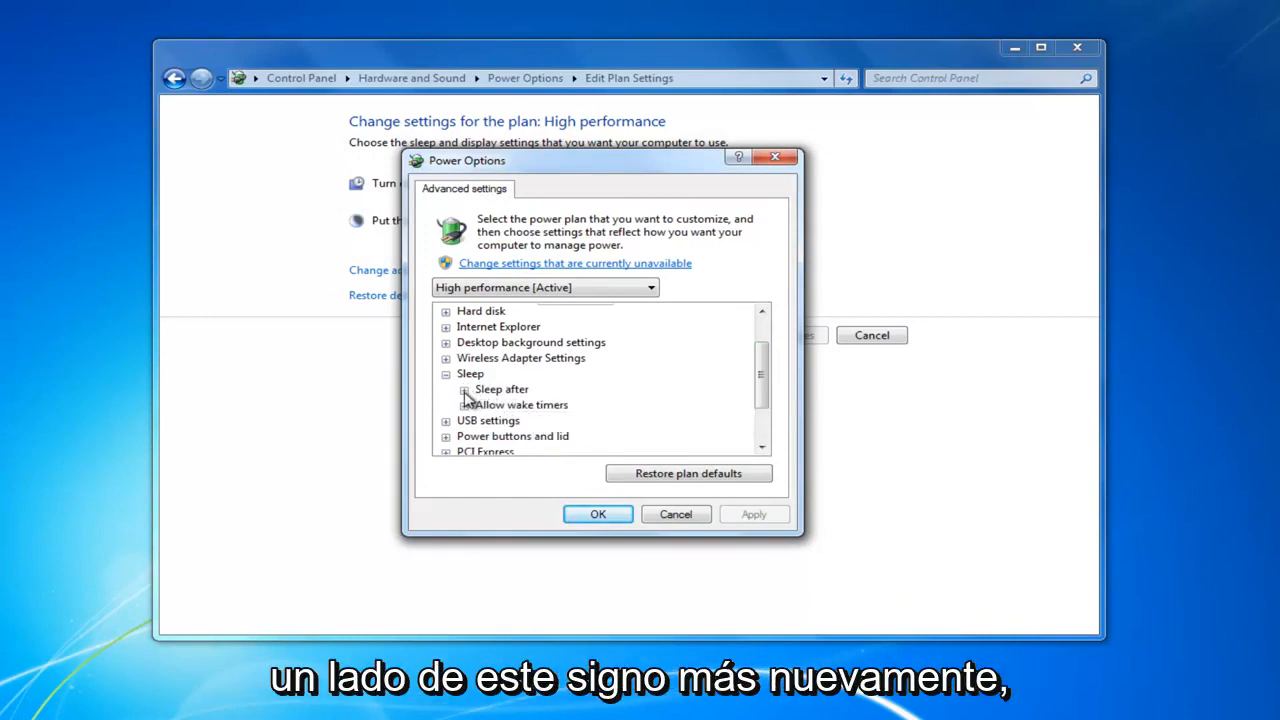
left_click(470, 388)
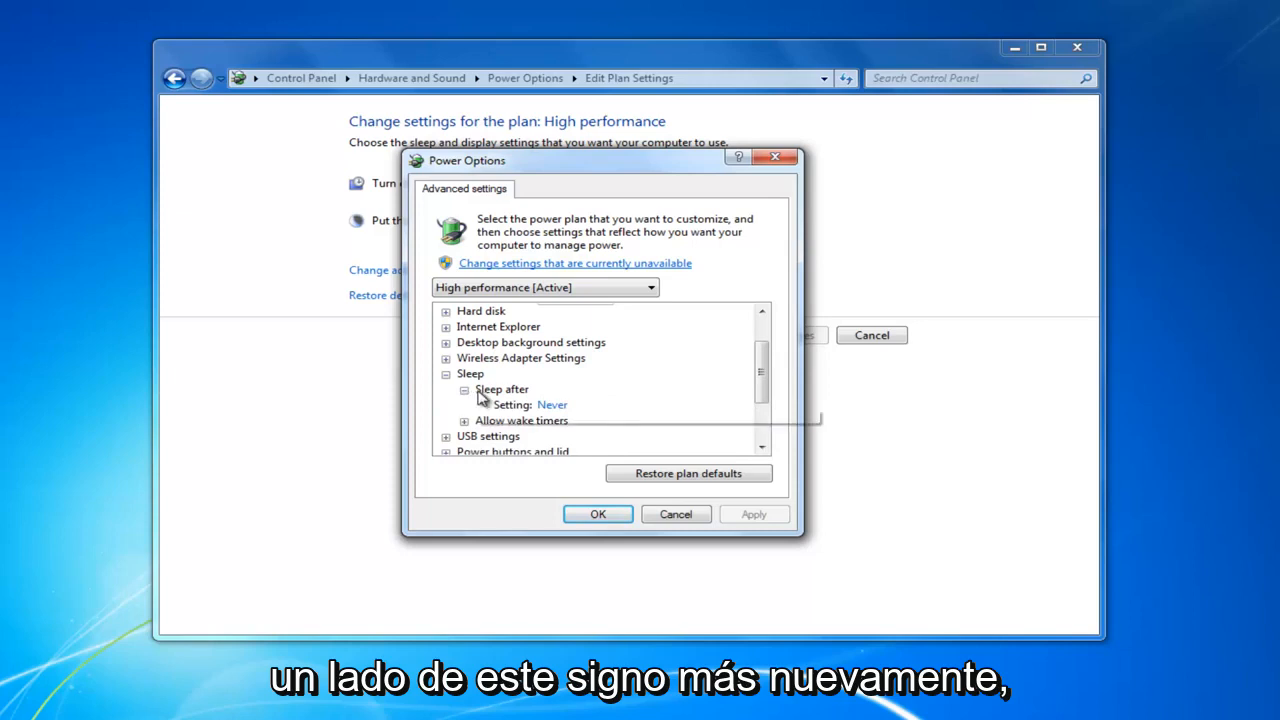
mouse_move(544, 420)
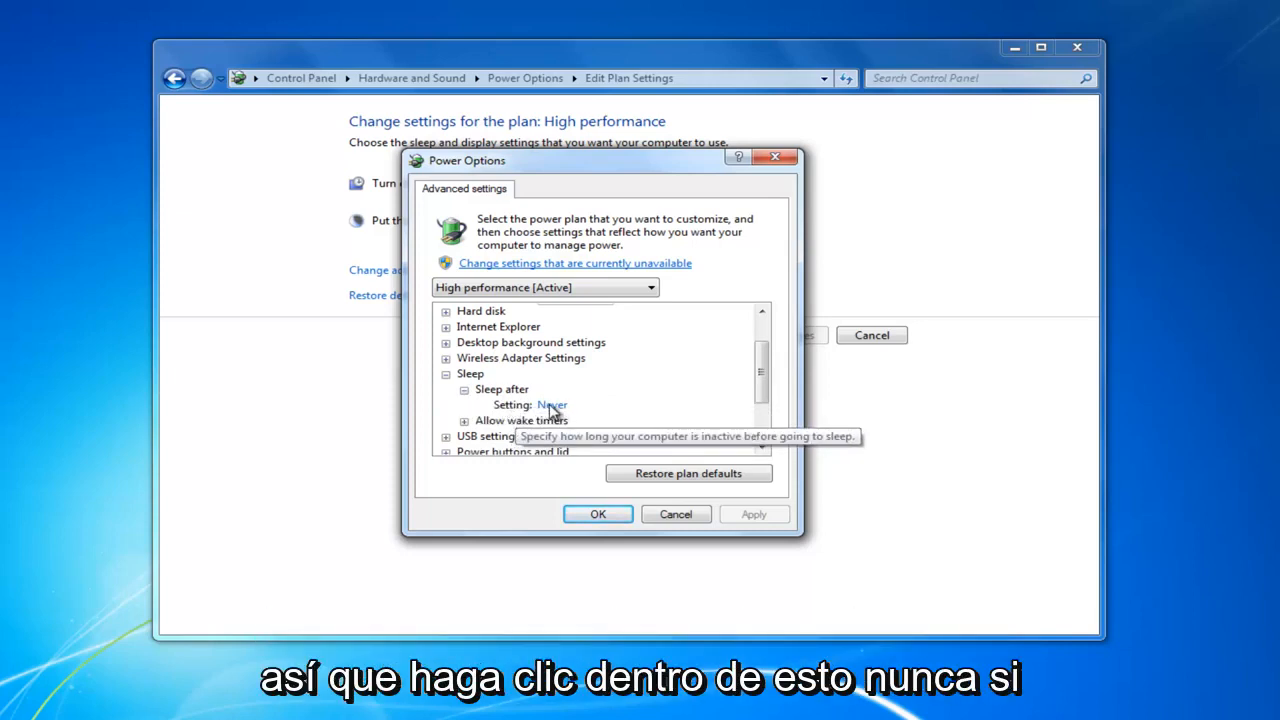
left_click(552, 404)
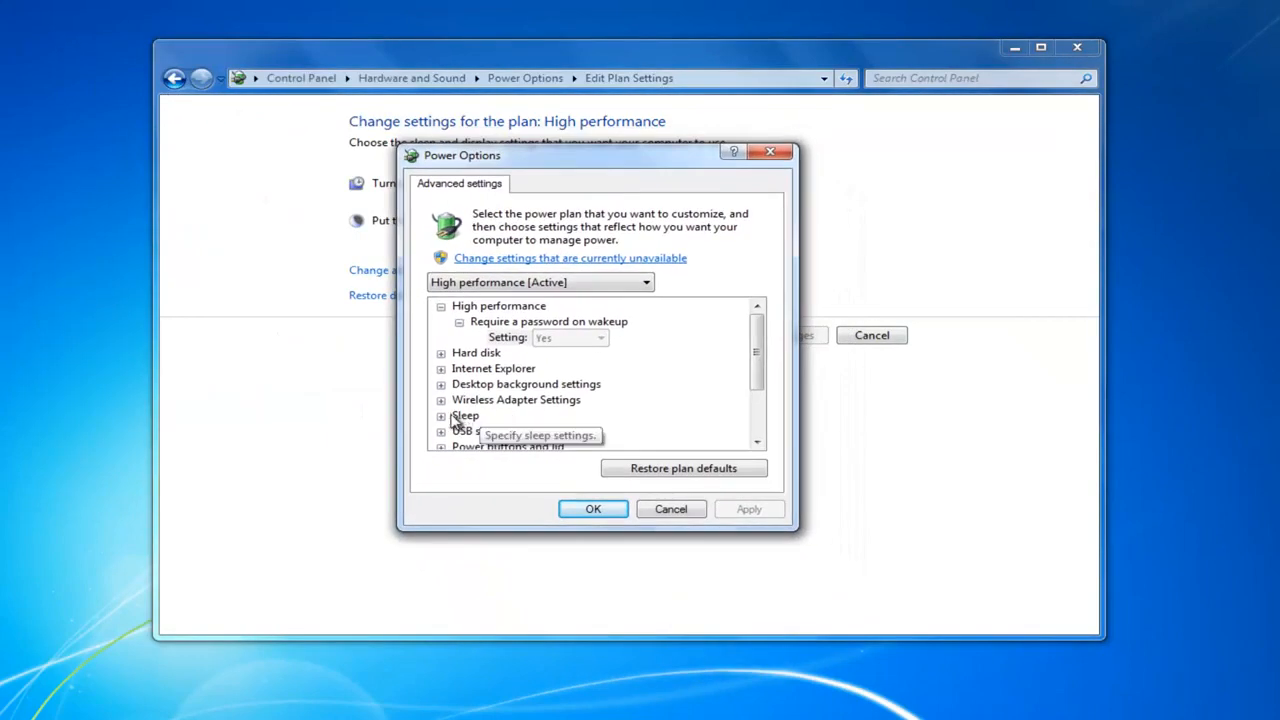
left_click(444, 416)
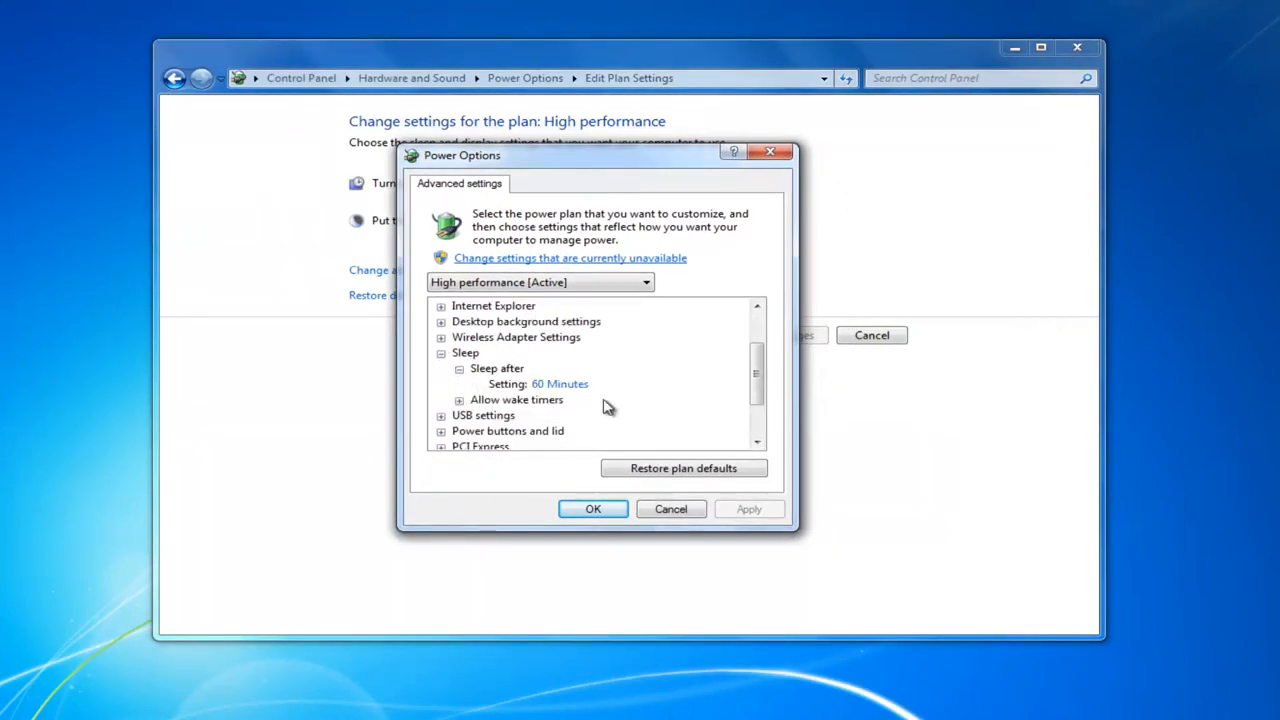
mouse_move(558, 400)
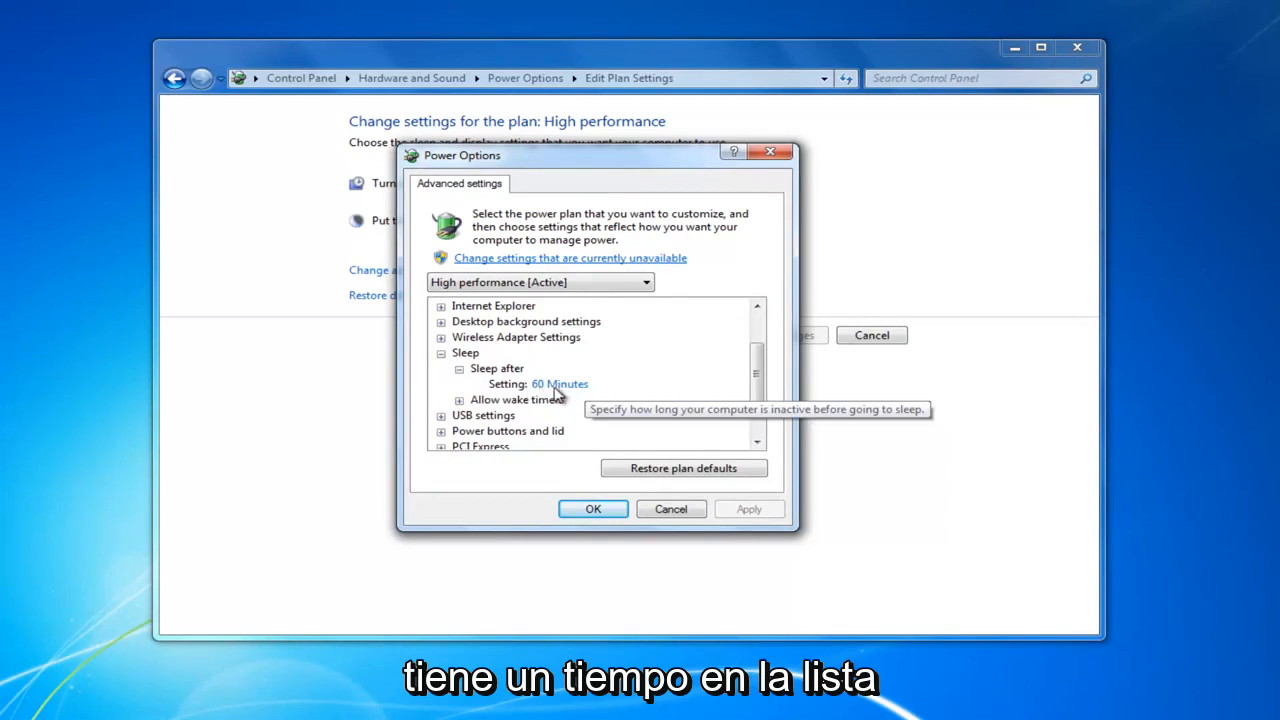
left_click(560, 384)
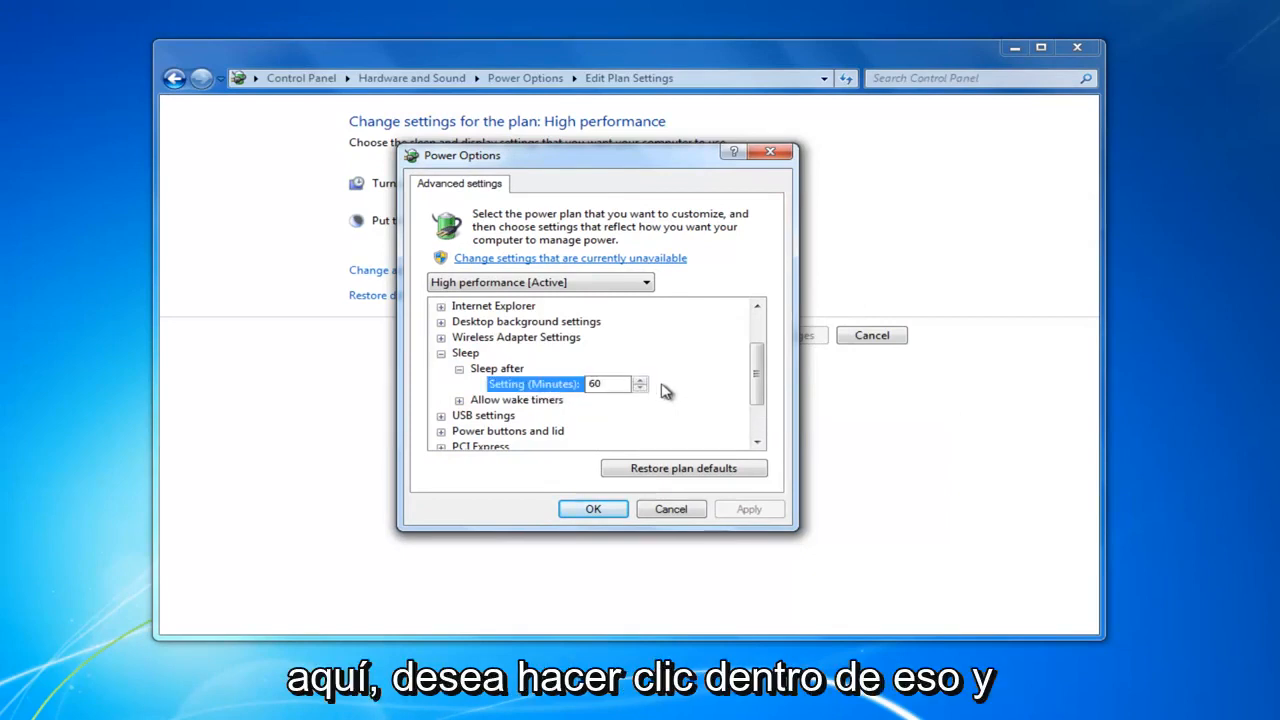
type("0")
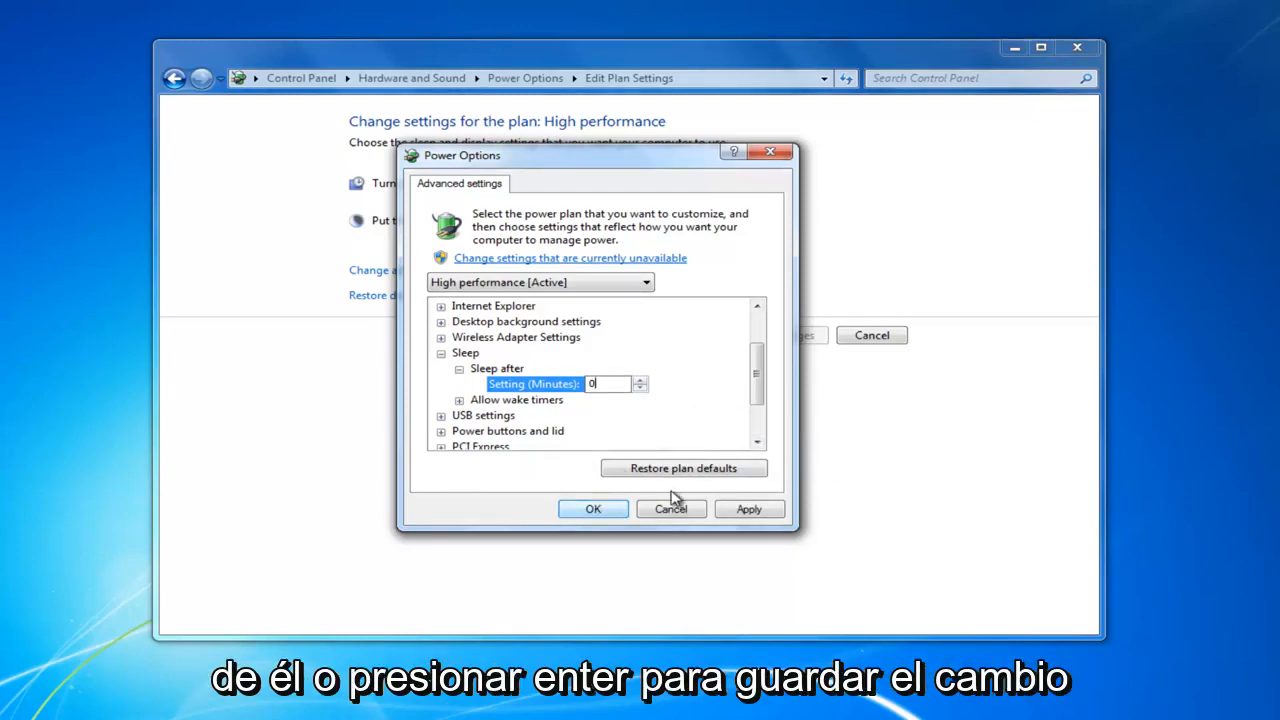
left_click(592, 508)
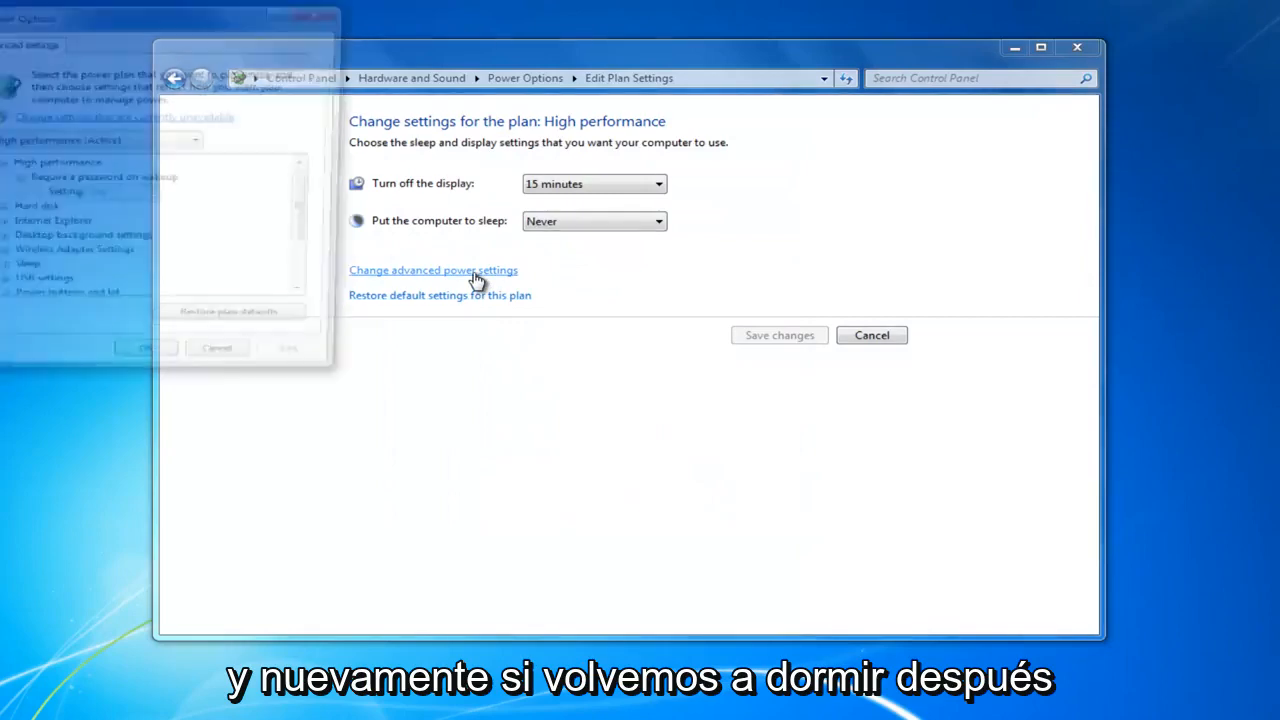
left_click(432, 270)
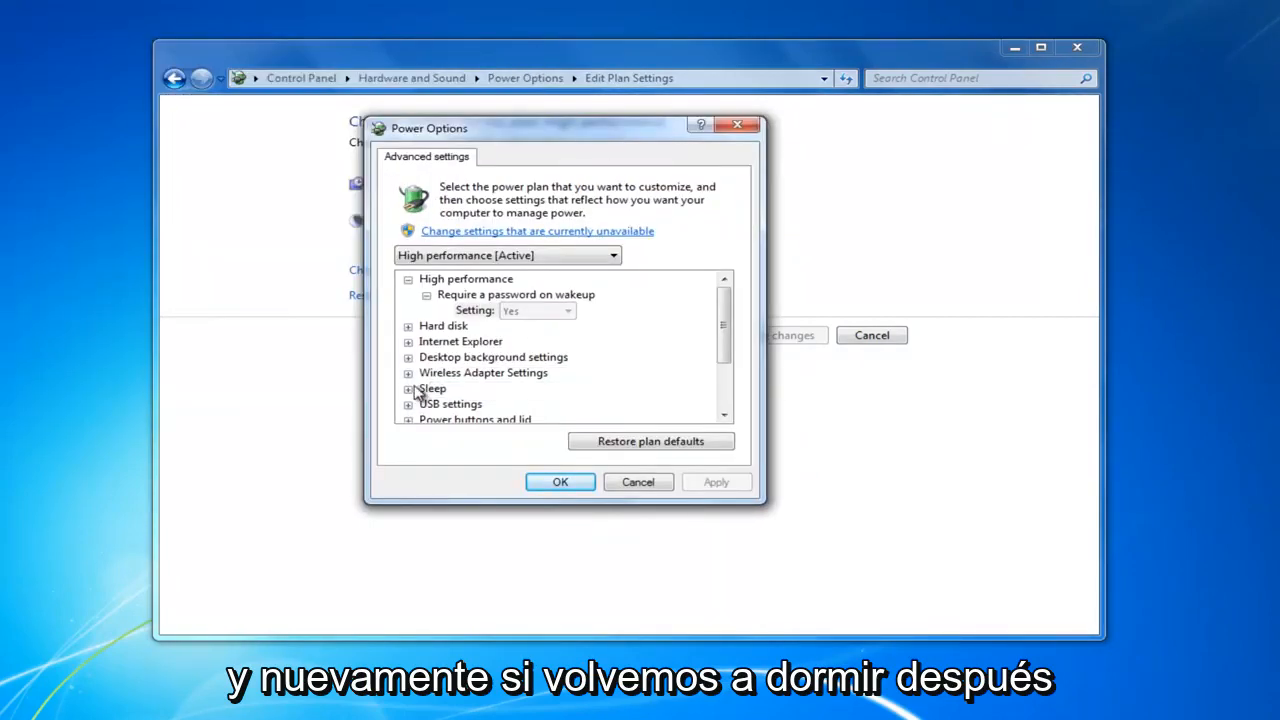
left_click(408, 388)
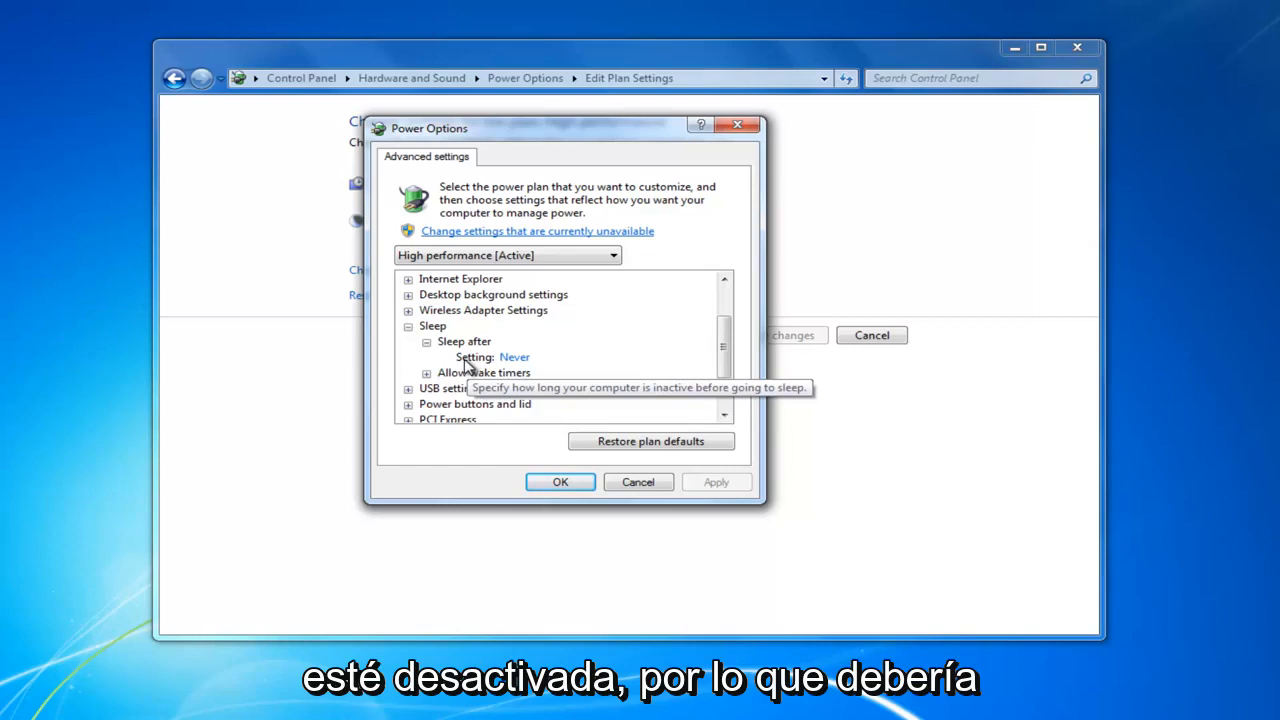
mouse_move(496, 376)
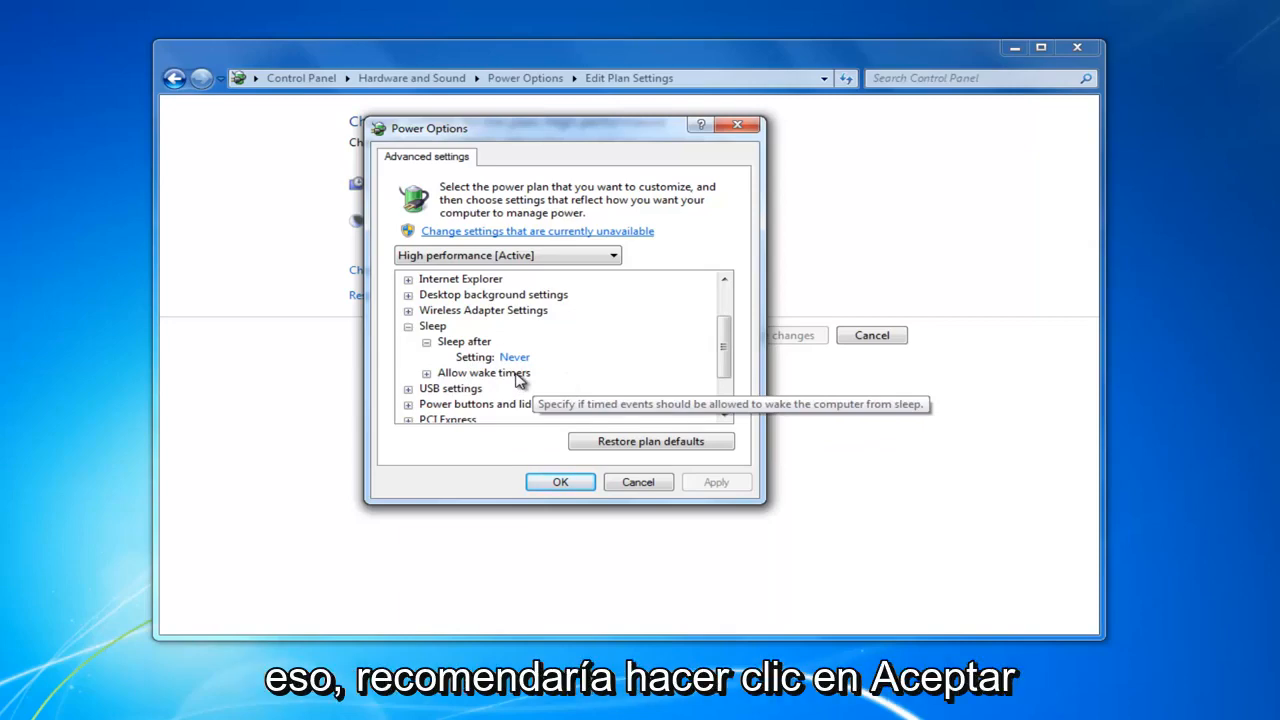
left_click(560, 482)
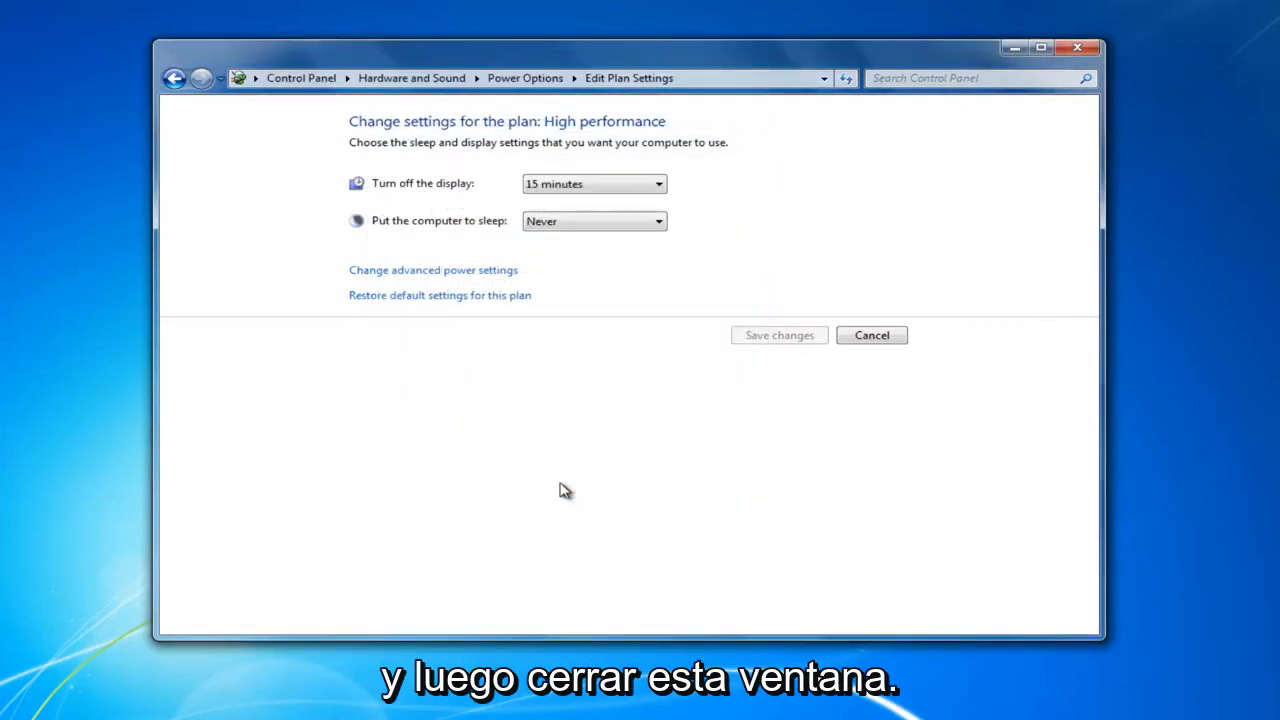